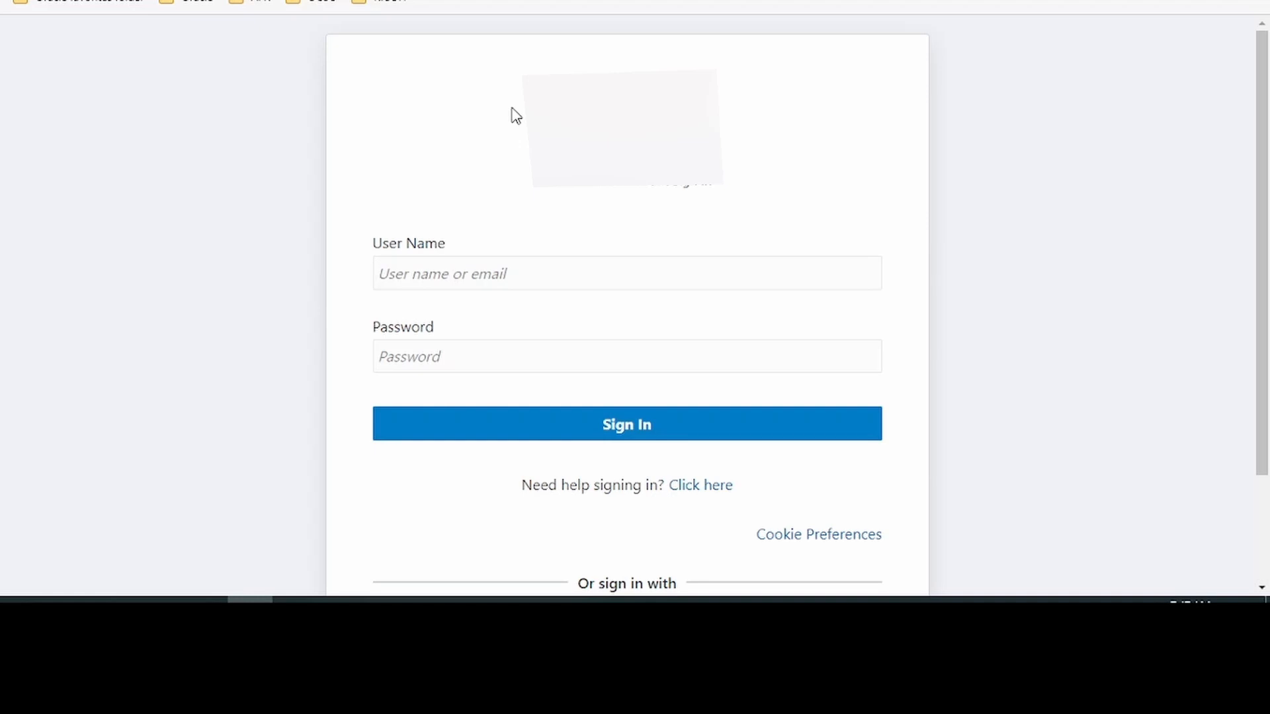
Step: Enter credentials and sign in to reach the Oracle Integration home page
click(627, 273)
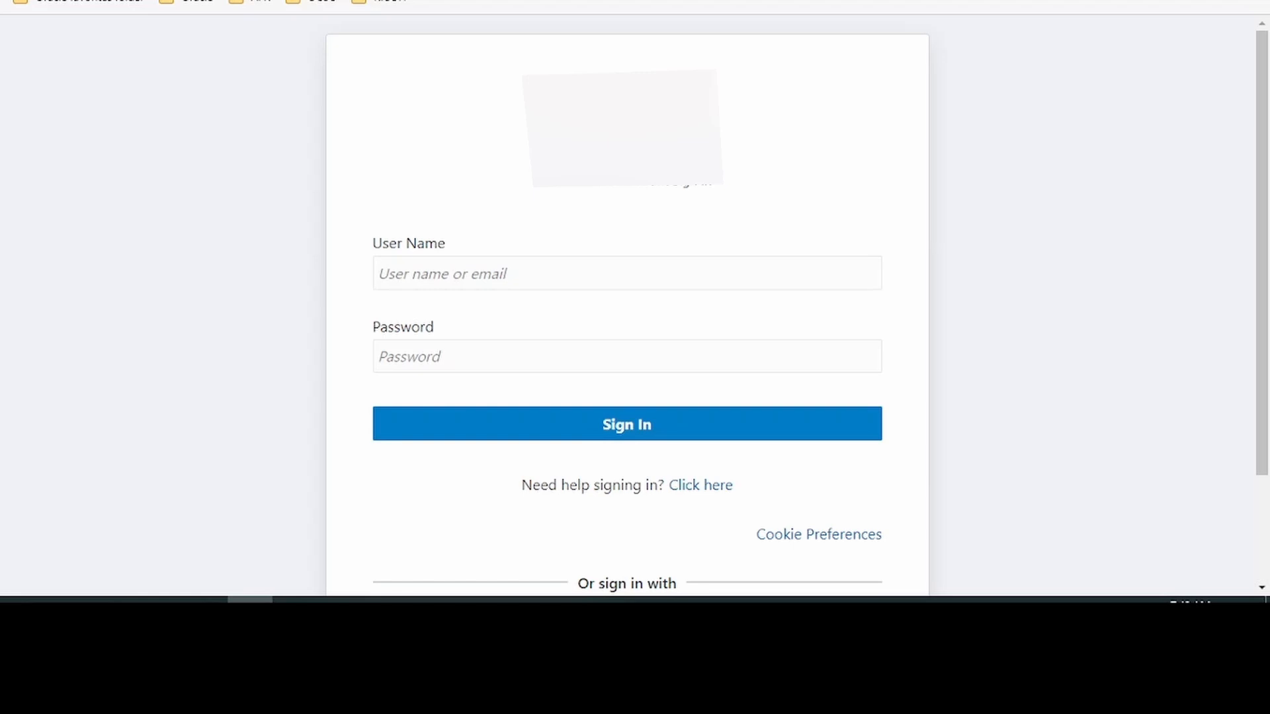
click(626, 423)
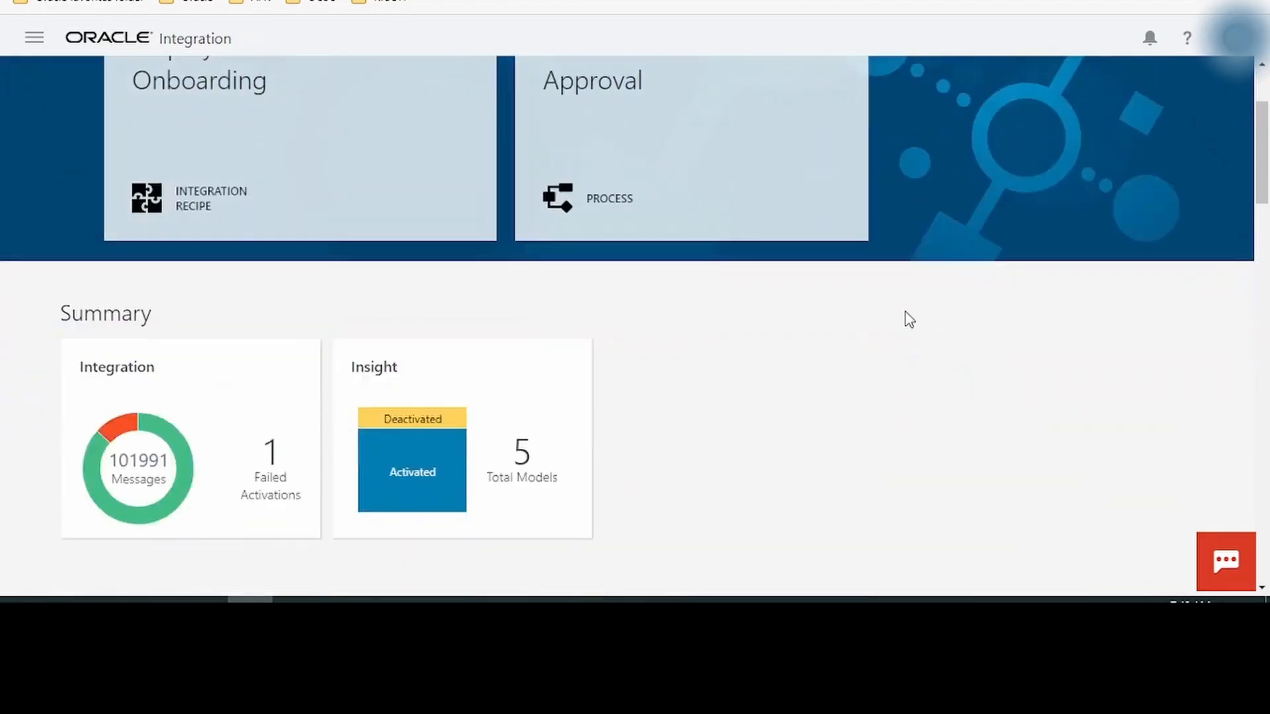
scroll(down, 3)
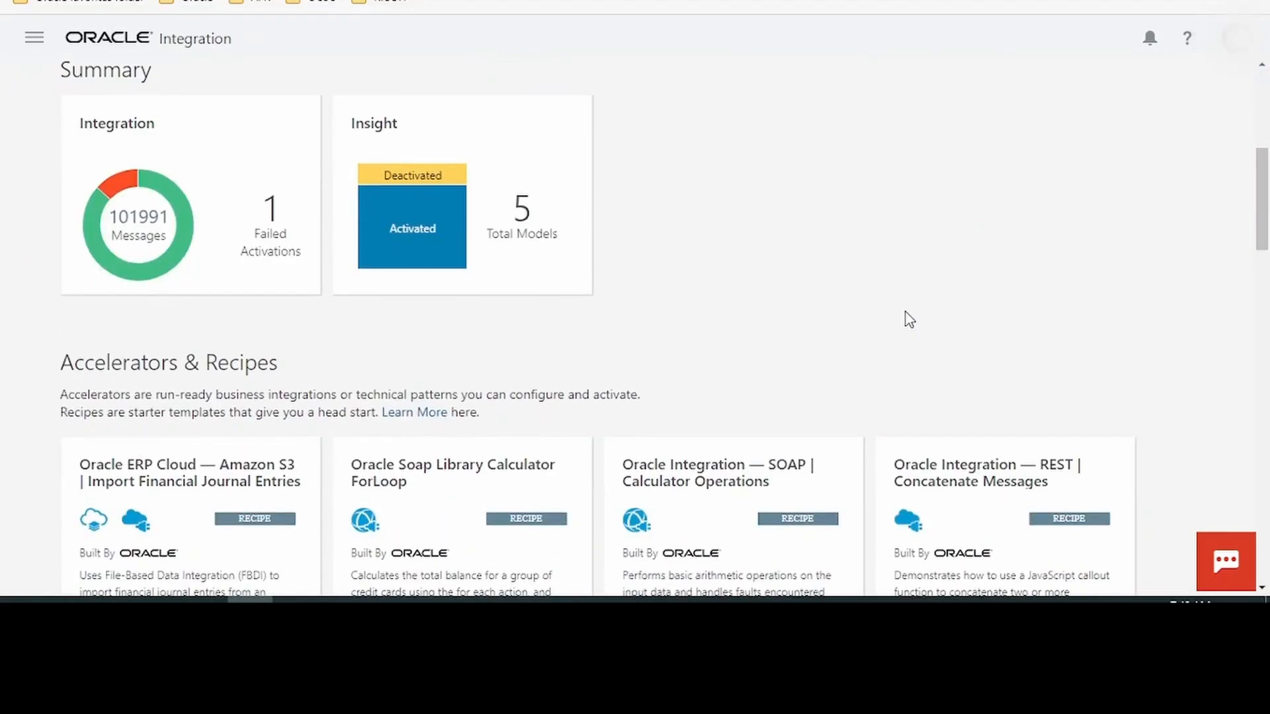
scroll(down, 3)
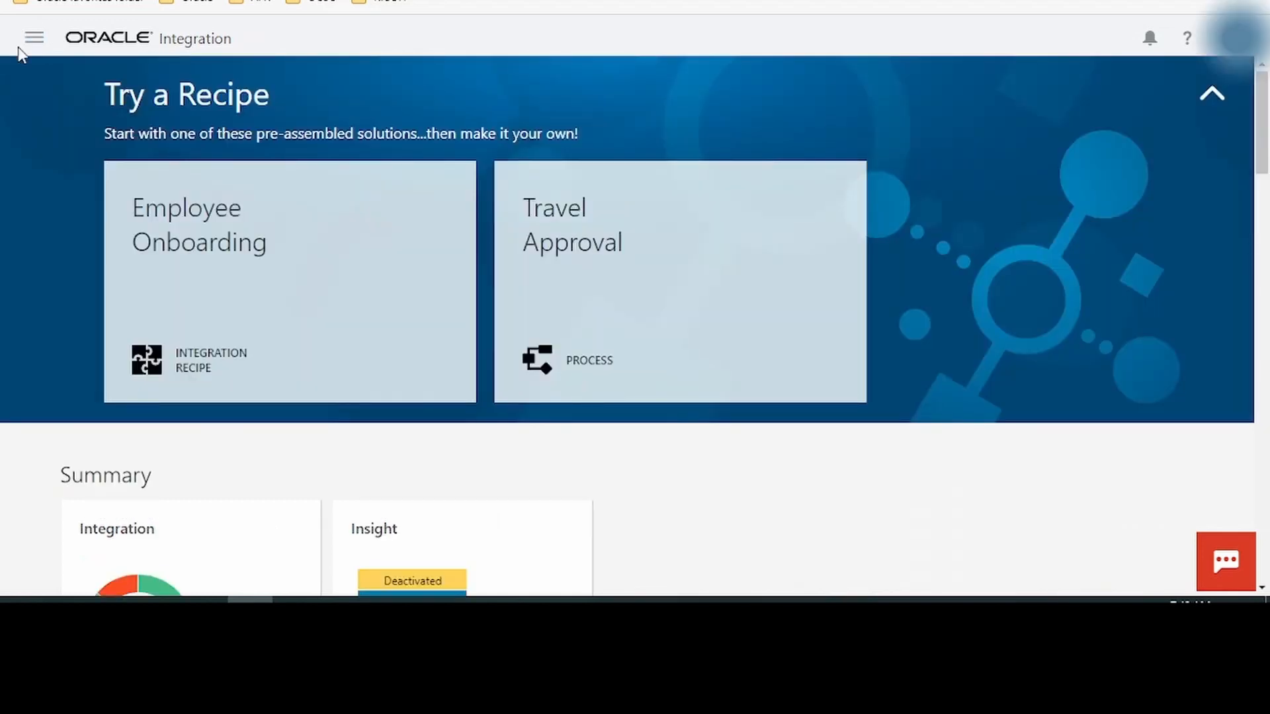
mouse_move(34, 37)
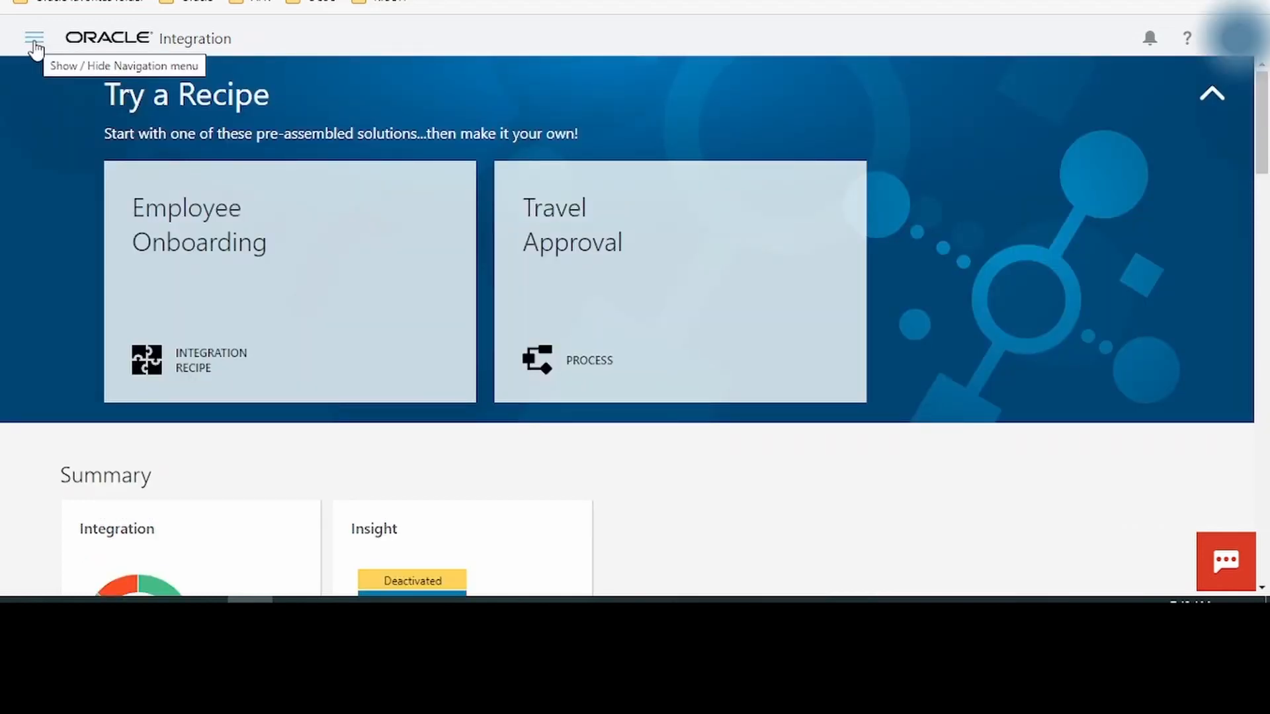
Step: Expand the Integrations section in the main navigation menu
click(34, 37)
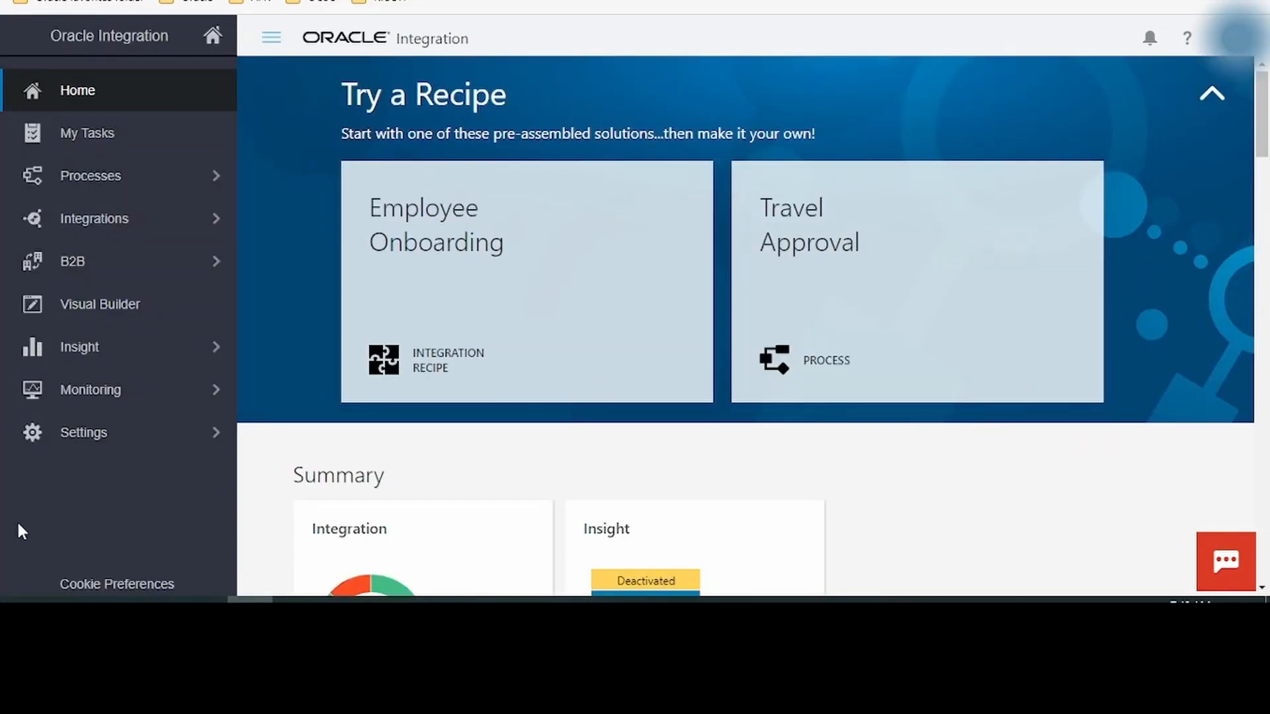
mouse_move(120, 109)
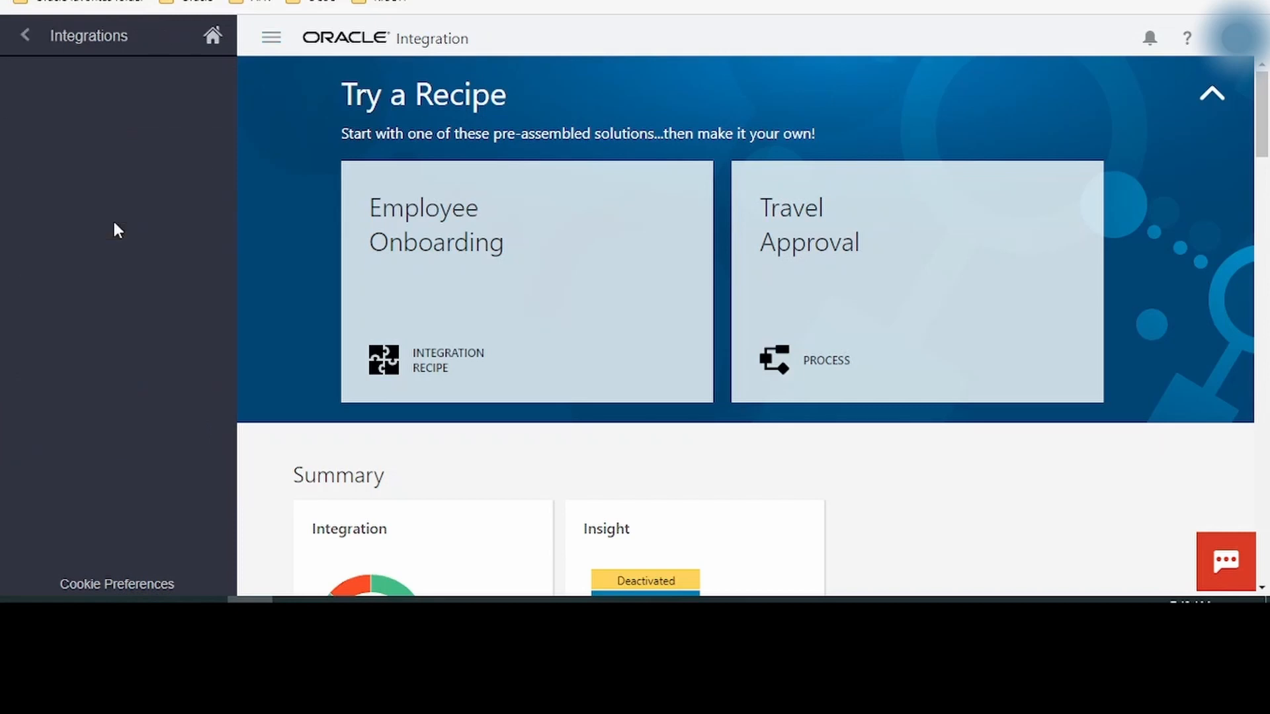
click(272, 37)
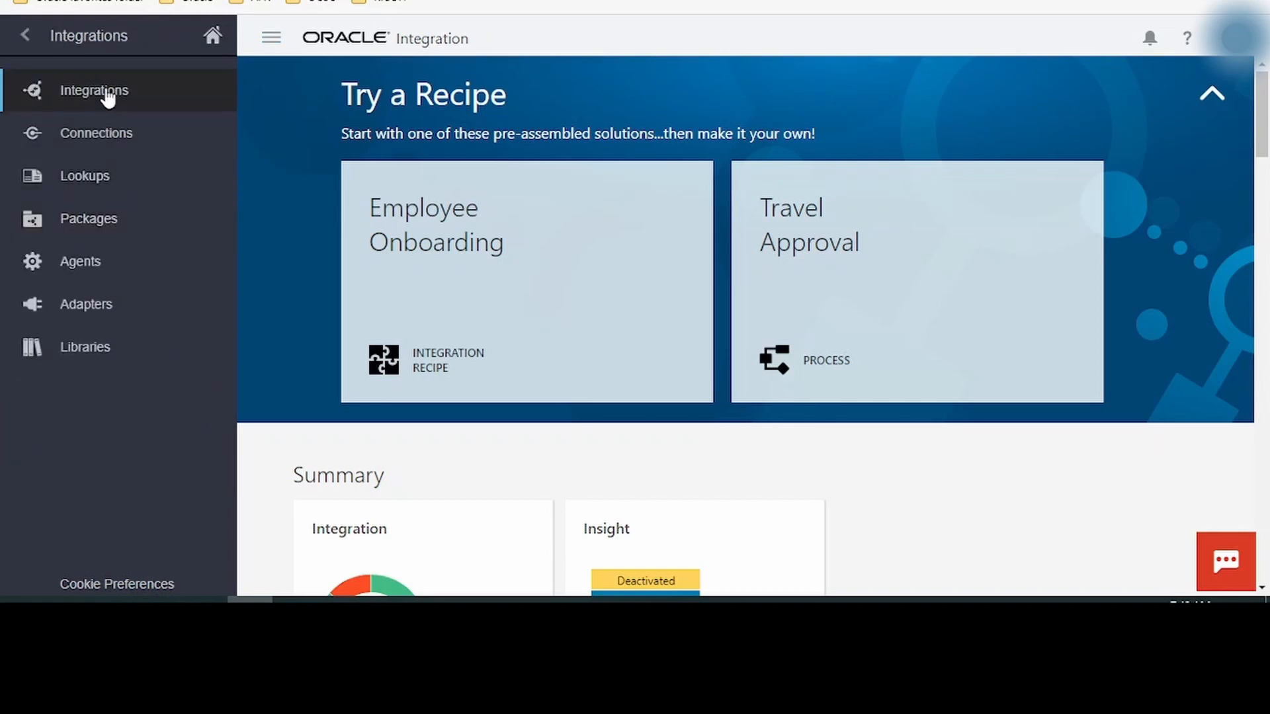
mouse_move(22, 509)
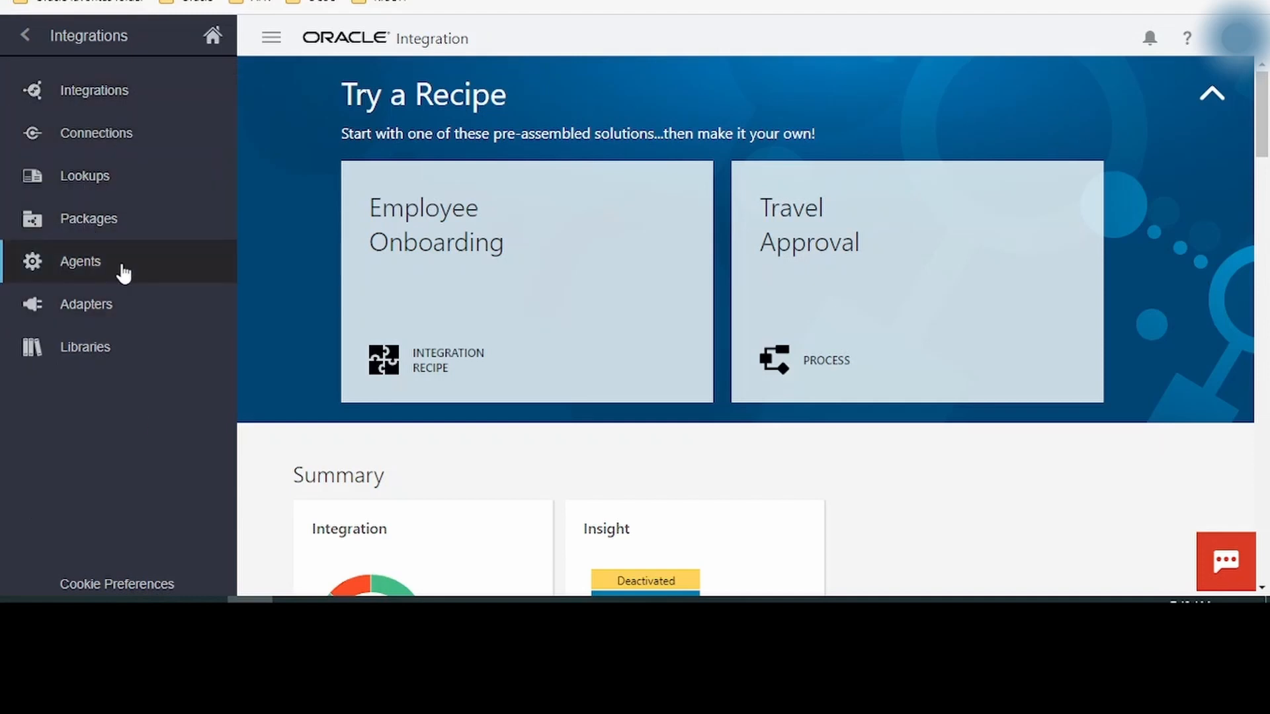
mouse_move(166, 360)
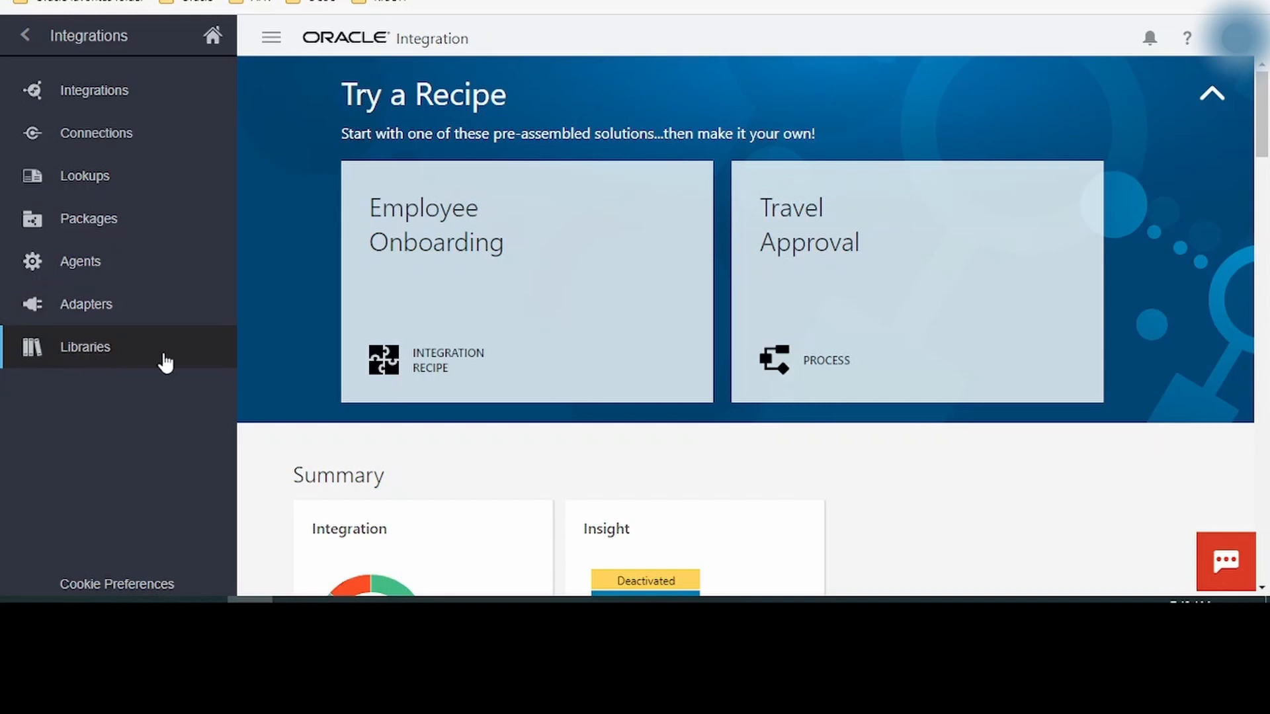
Step: Show the Integrations list, which has zero results for the 'beenum' search
click(94, 90)
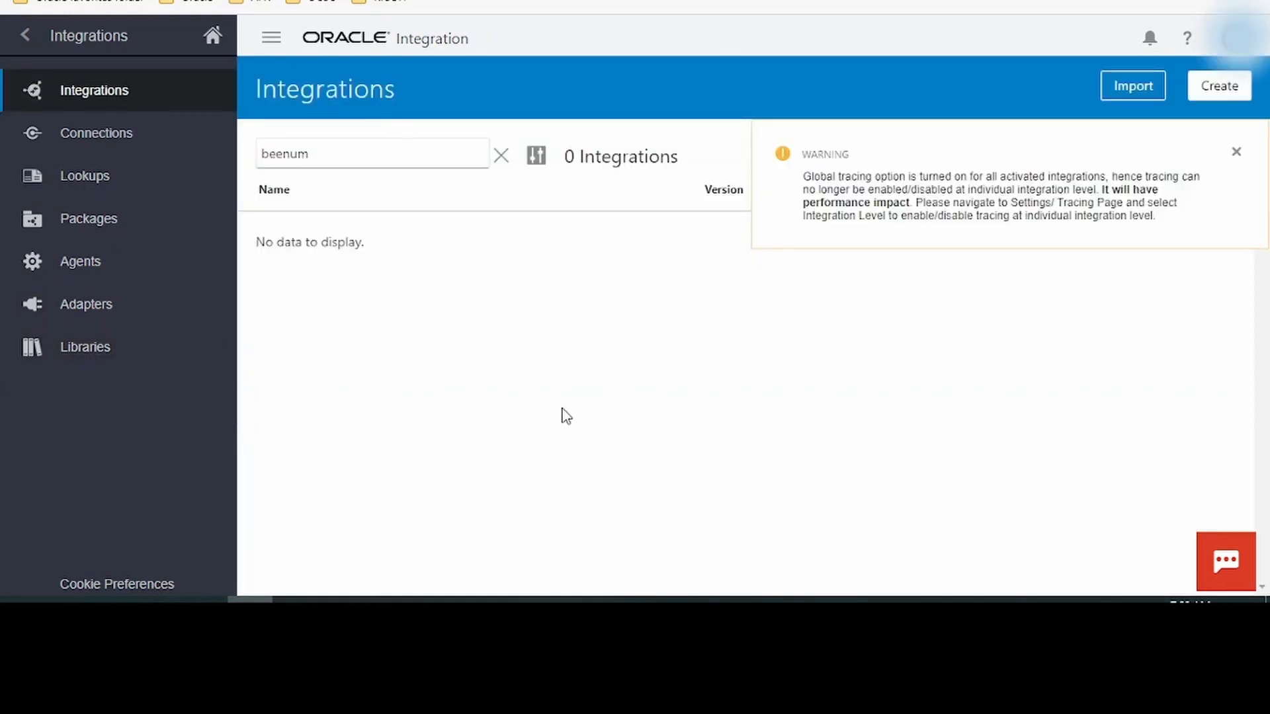
mouse_move(549, 396)
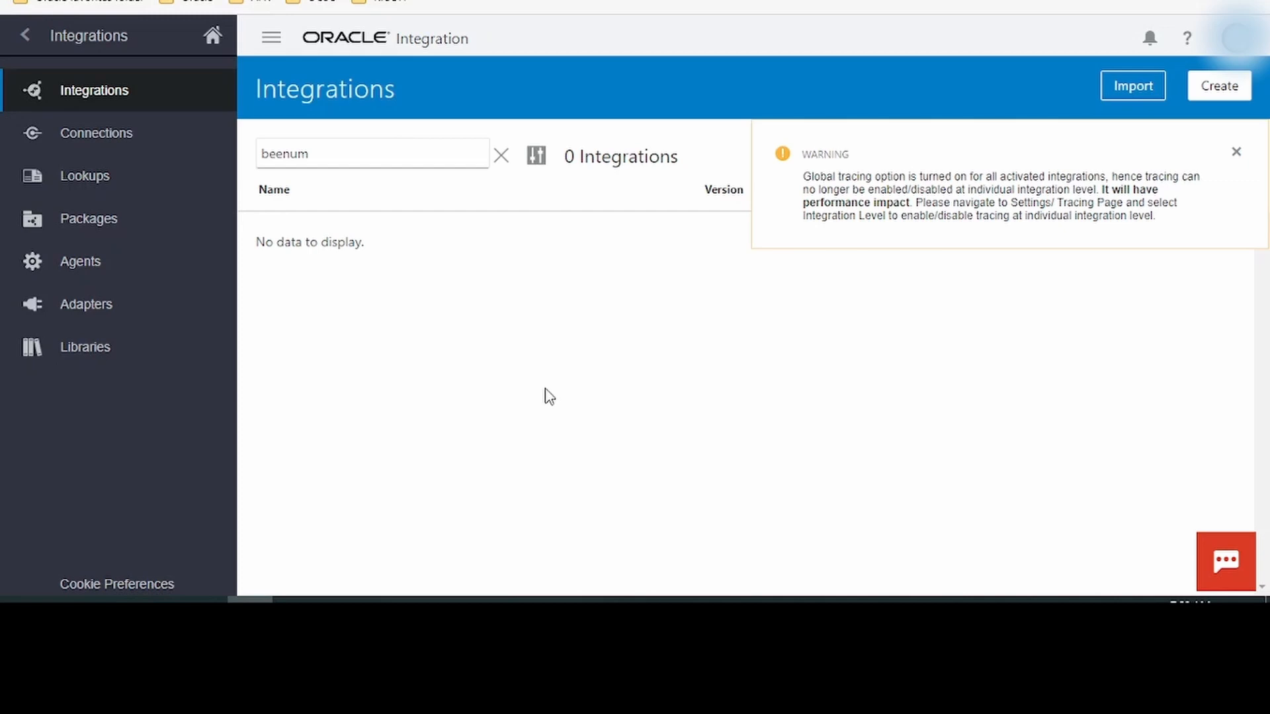
mouse_move(626, 385)
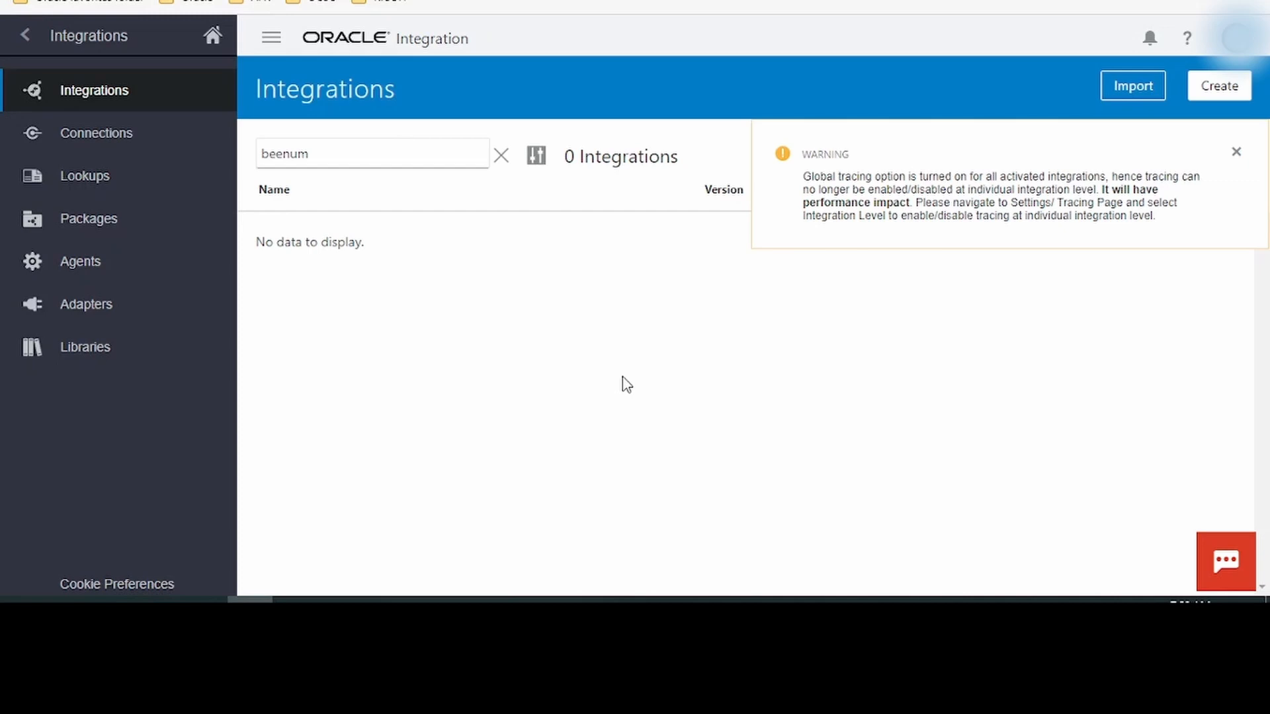
Step: Show the Connections list, which has zero results for the 'beenum' search
click(95, 133)
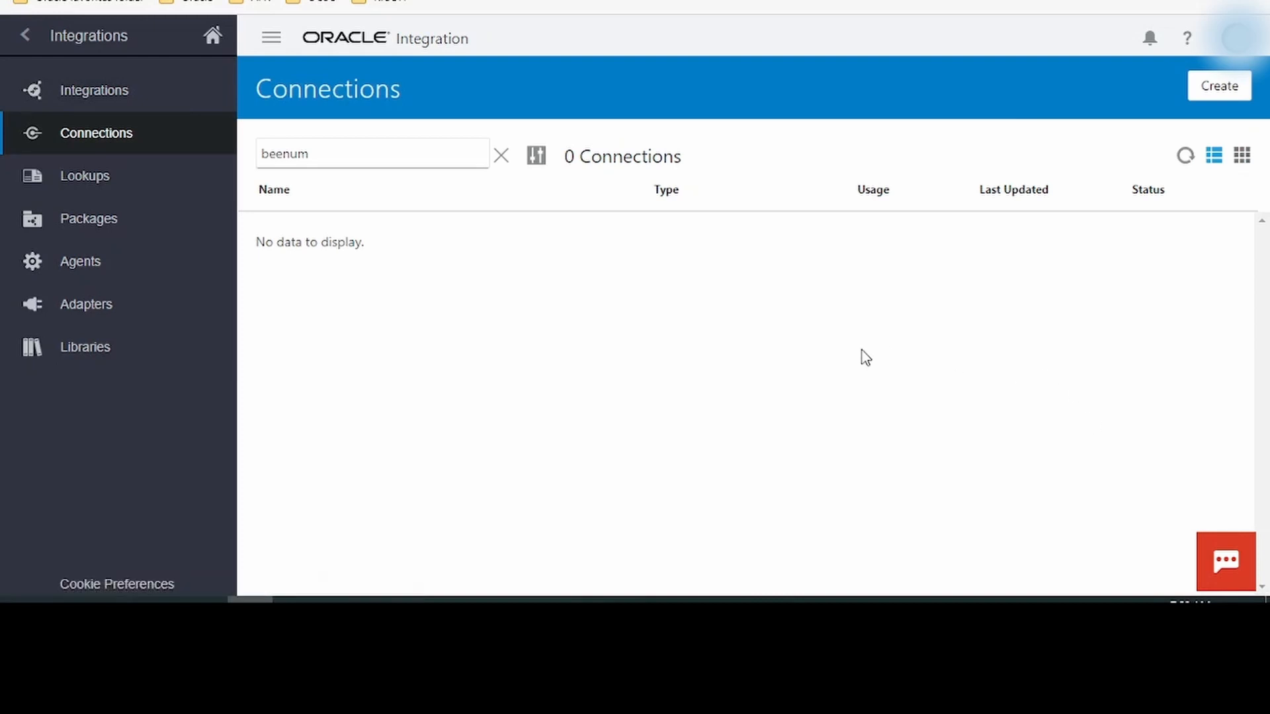
mouse_move(111, 100)
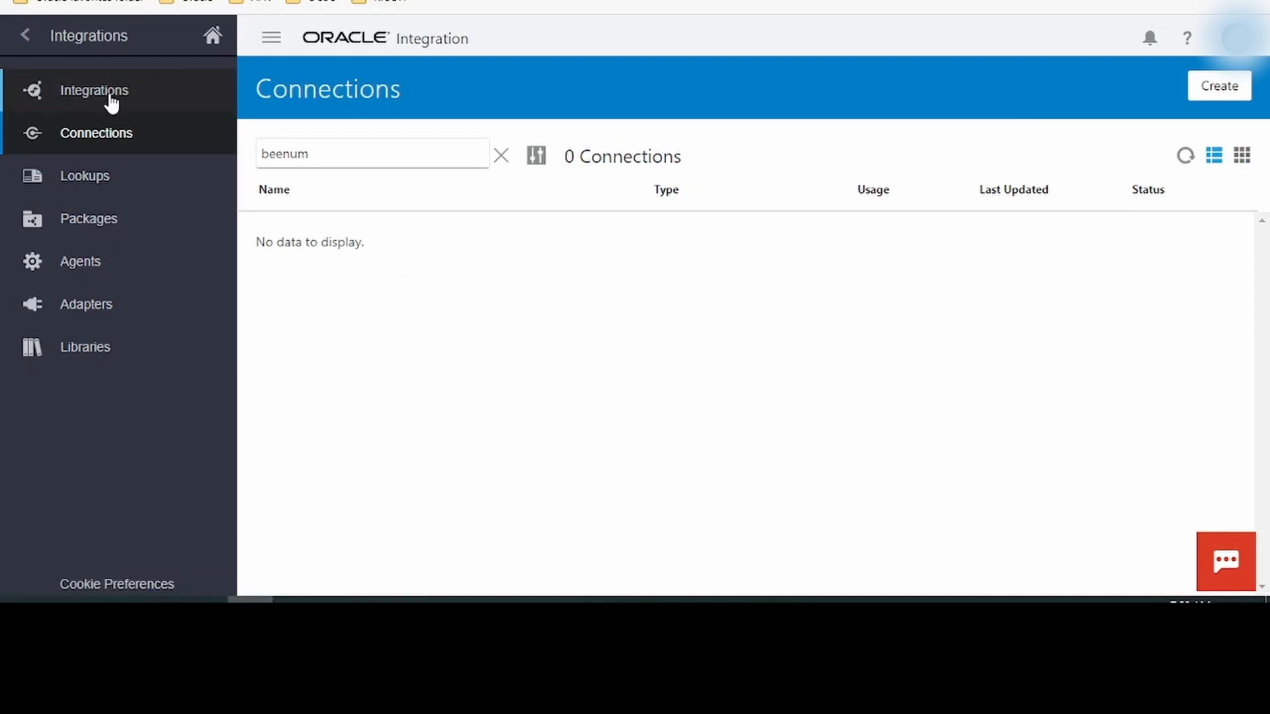
mouse_move(814, 396)
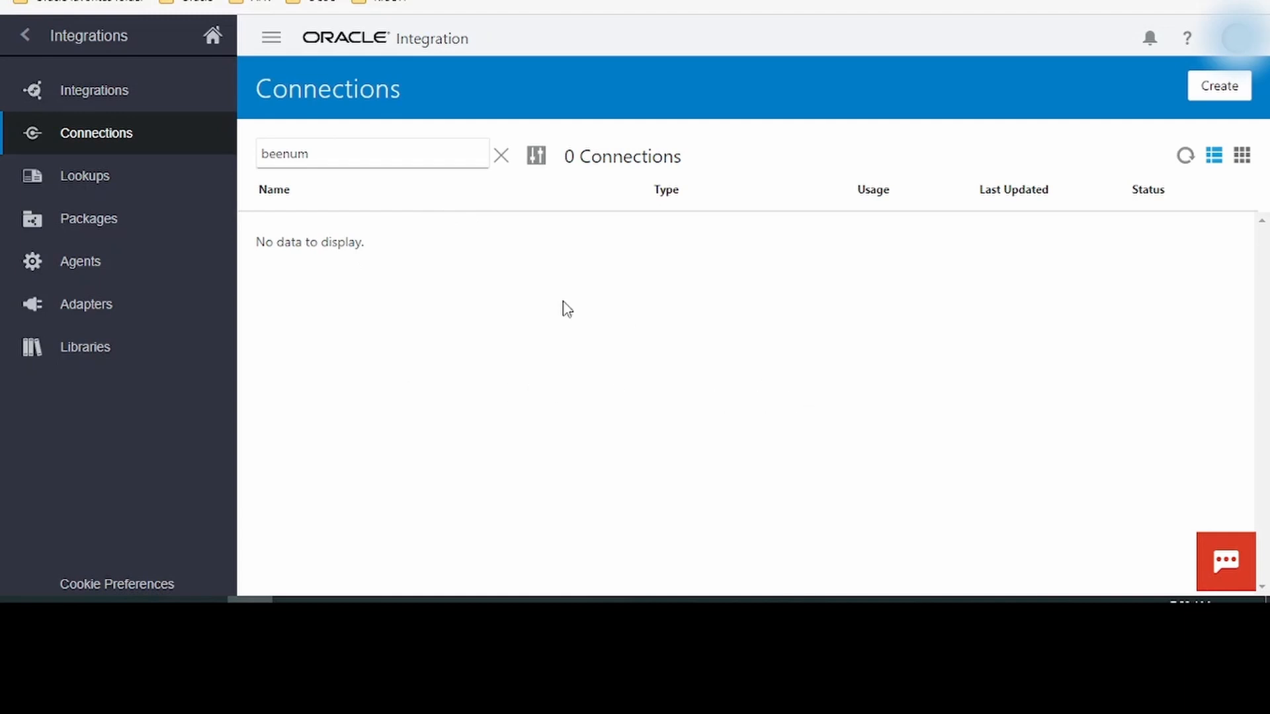
Step: Show the Lookups list, which has zero results for the 'beenum' search
click(84, 176)
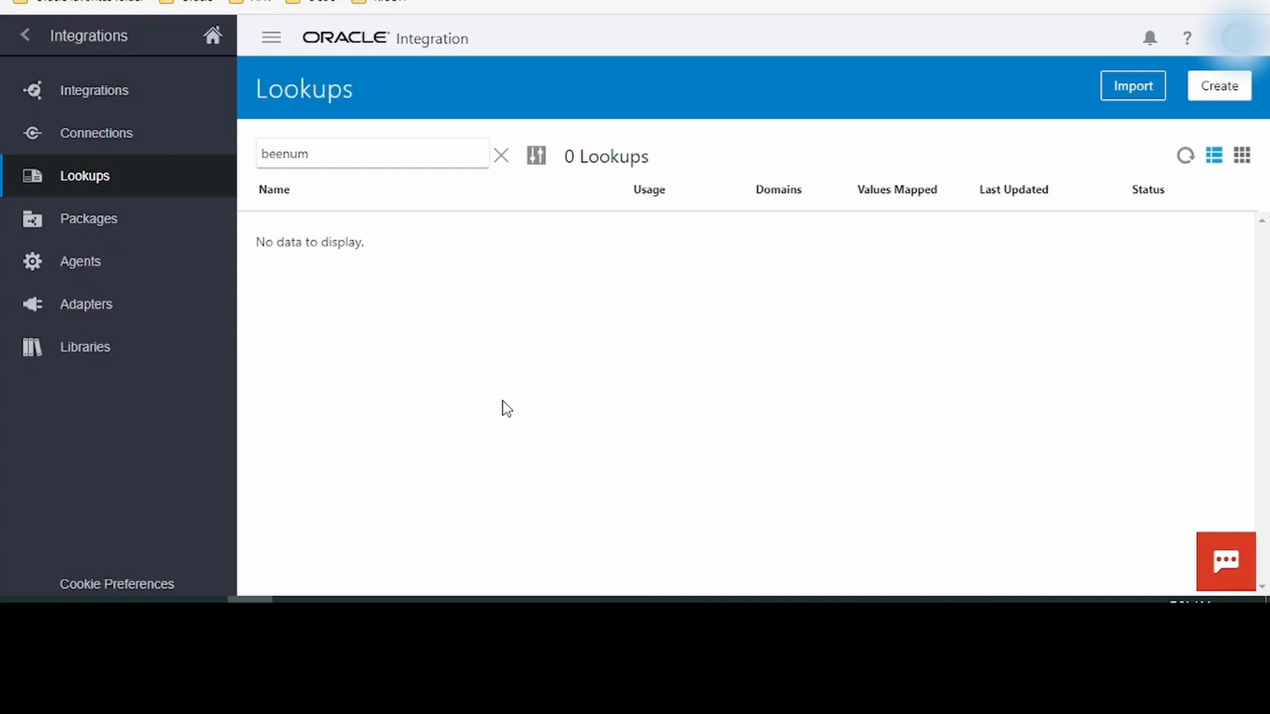
mouse_move(542, 336)
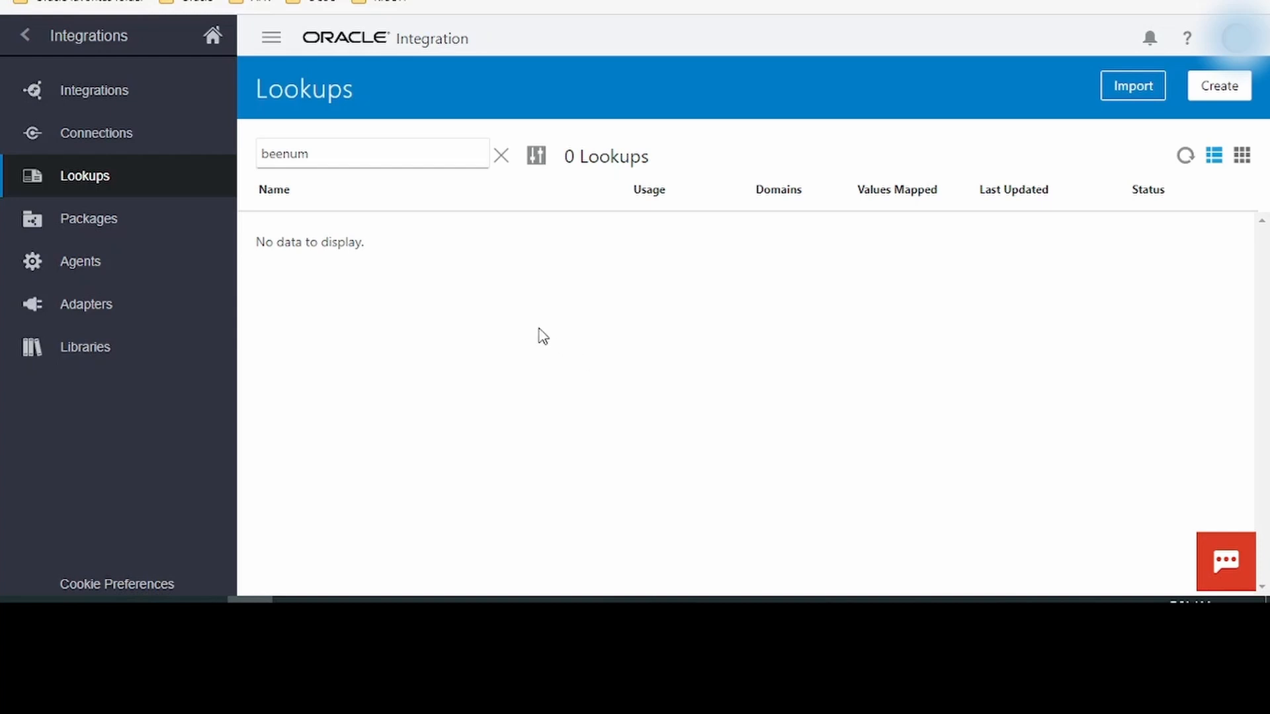
mouse_move(433, 291)
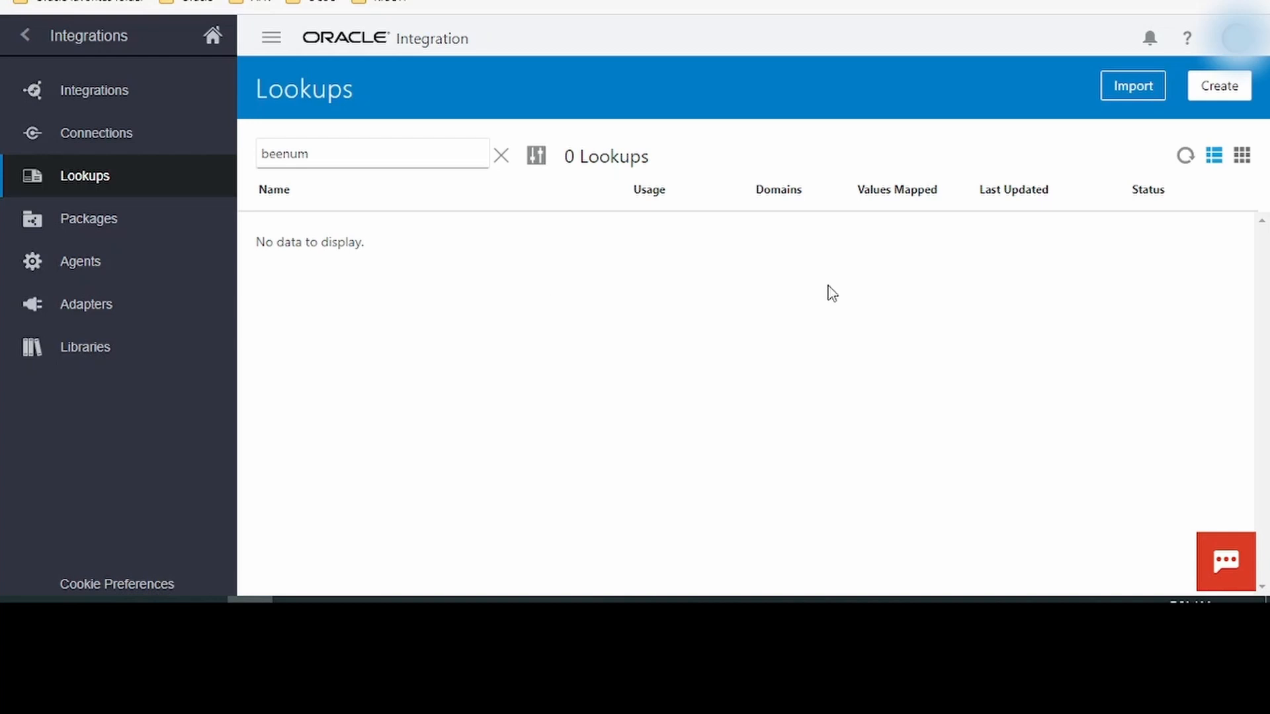
mouse_move(468, 310)
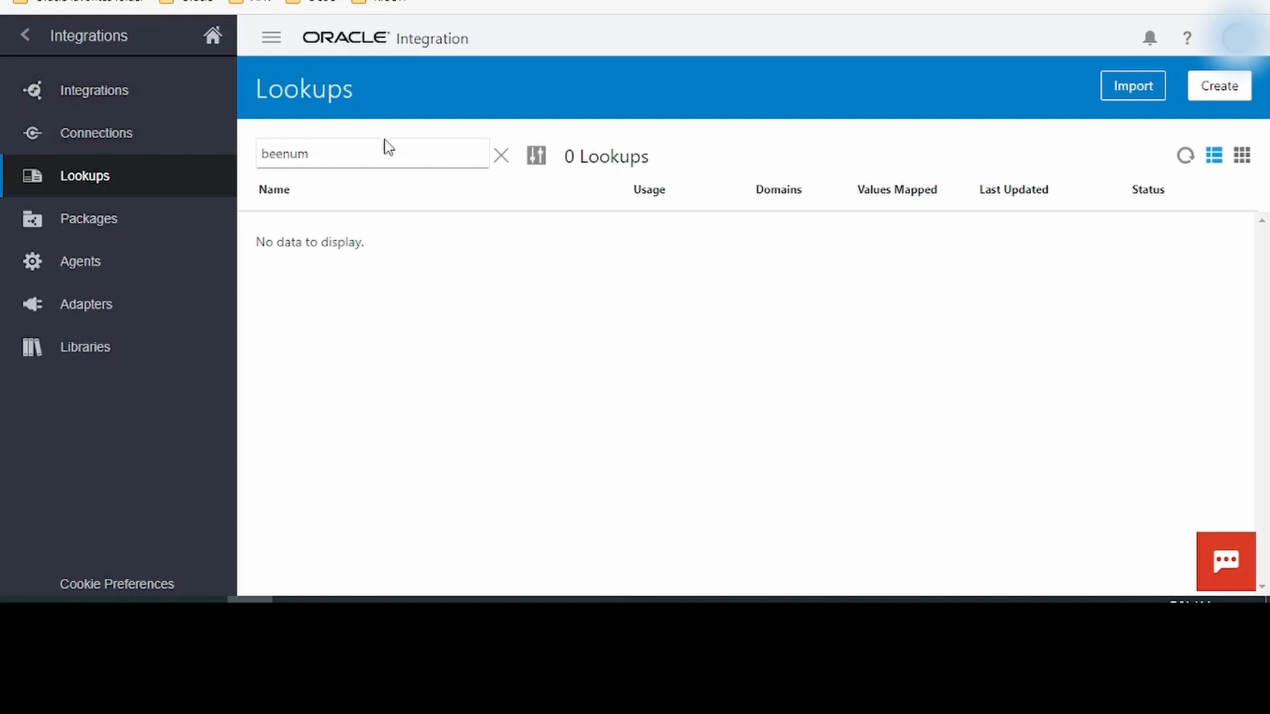
mouse_move(506, 414)
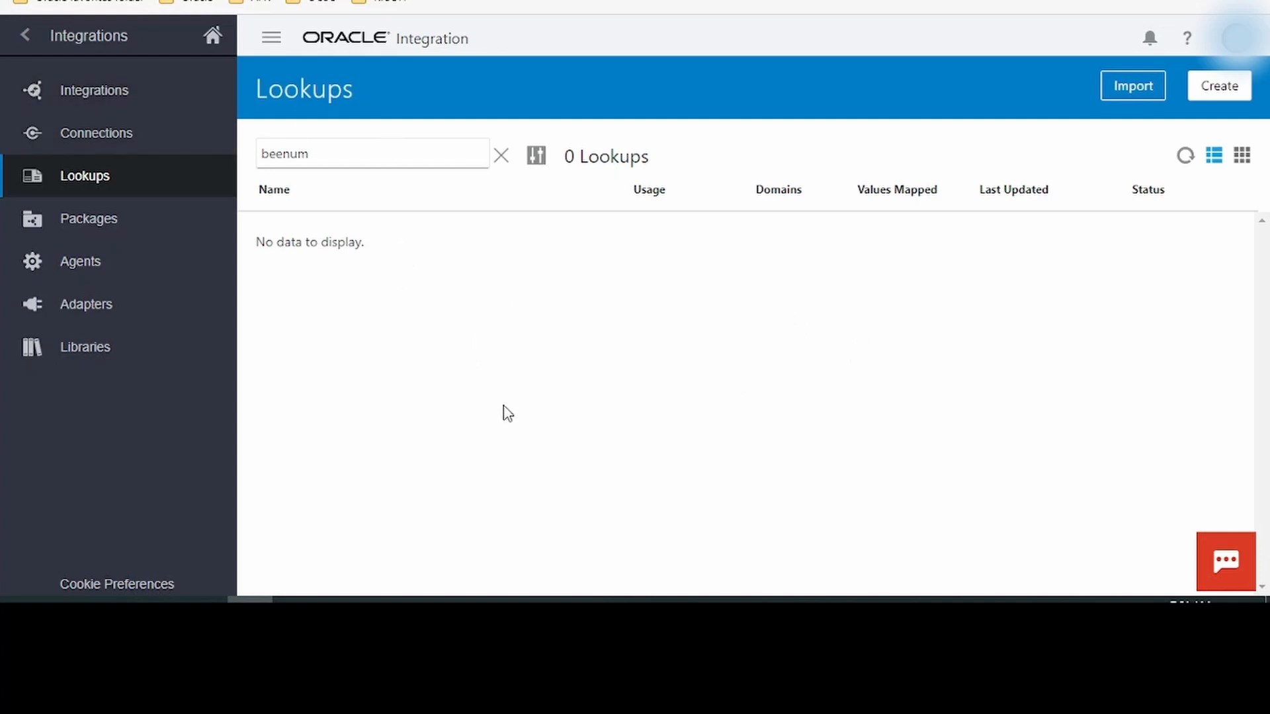
Step: Show the Packages list, then the Agents list, both empty for the 'beenum' search
click(88, 219)
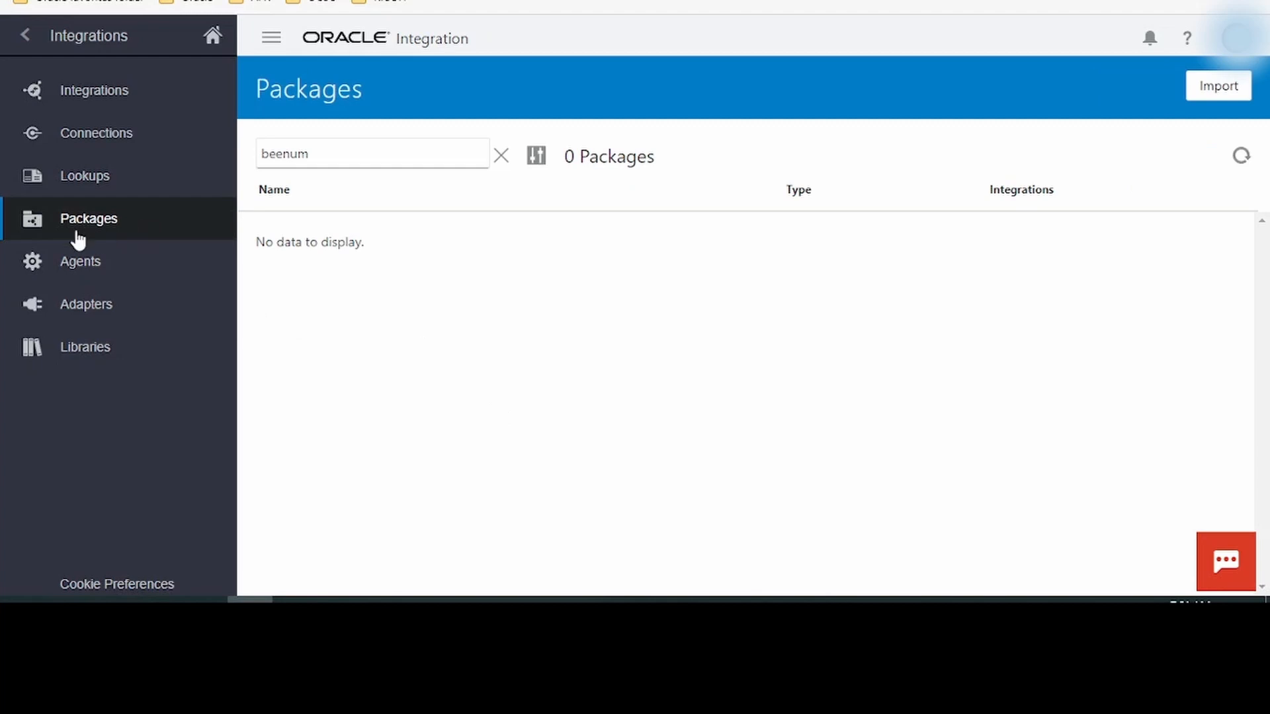
mouse_move(406, 303)
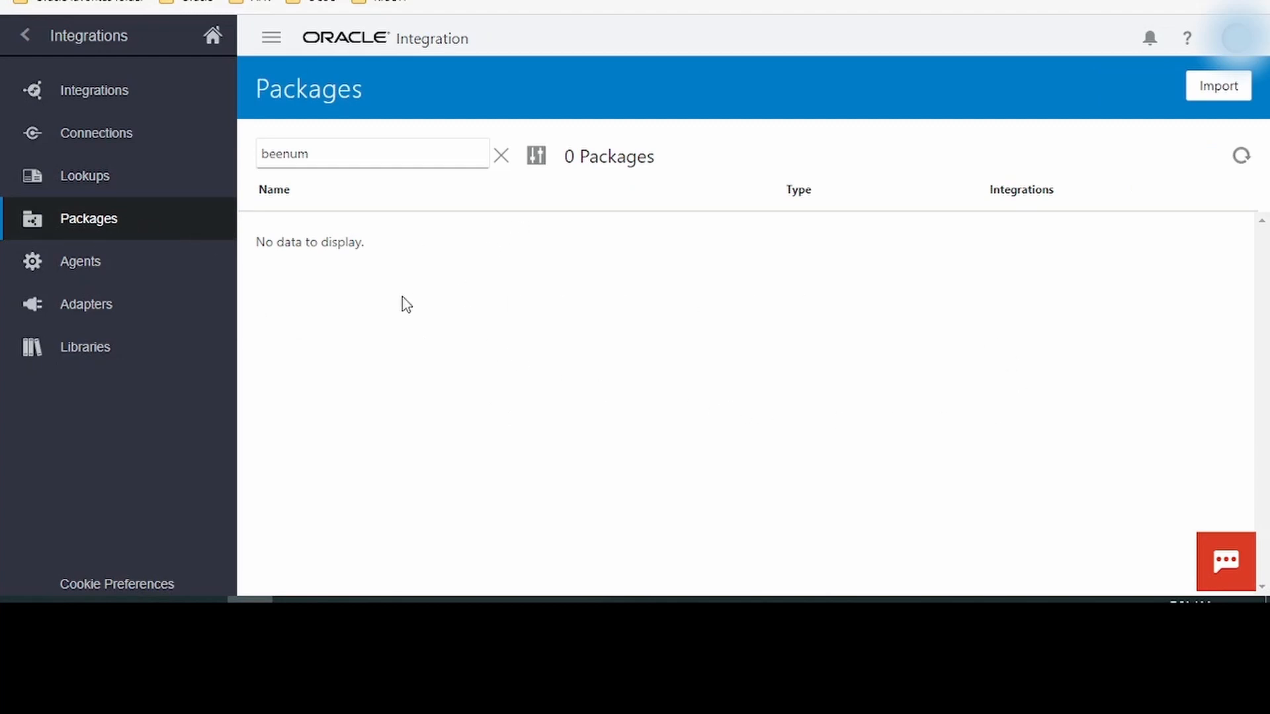
mouse_move(753, 403)
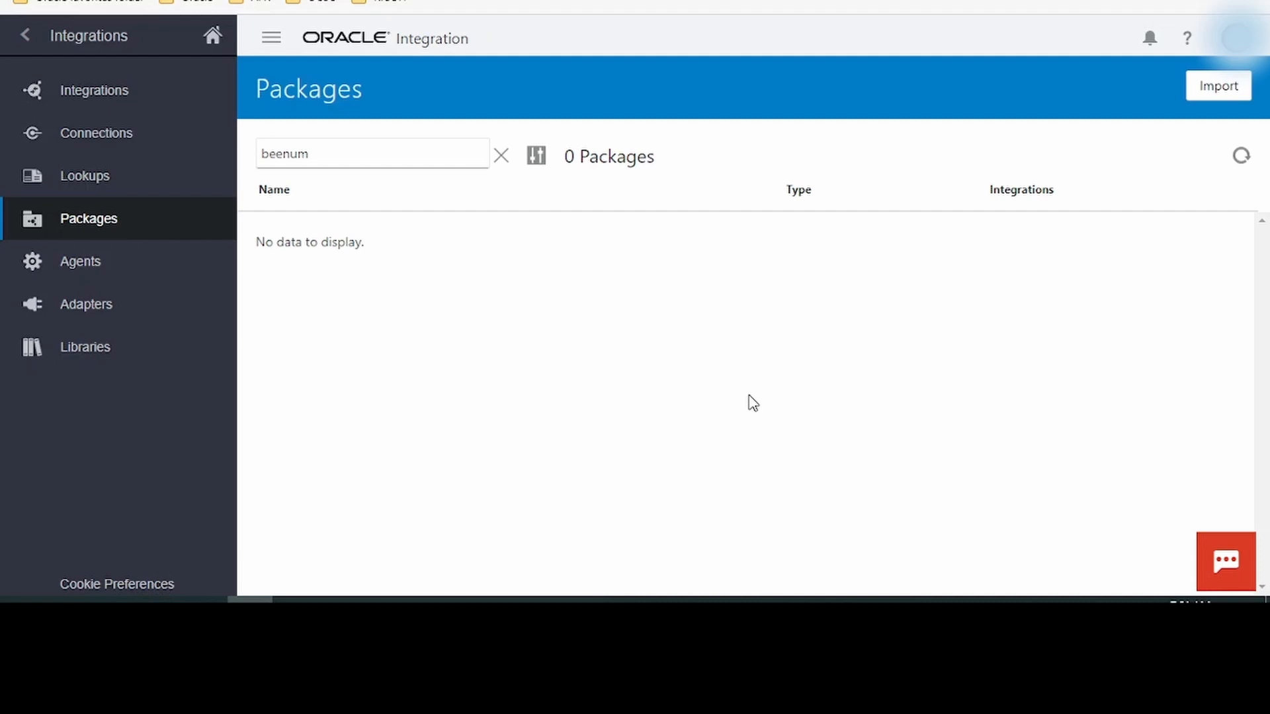
mouse_move(455, 273)
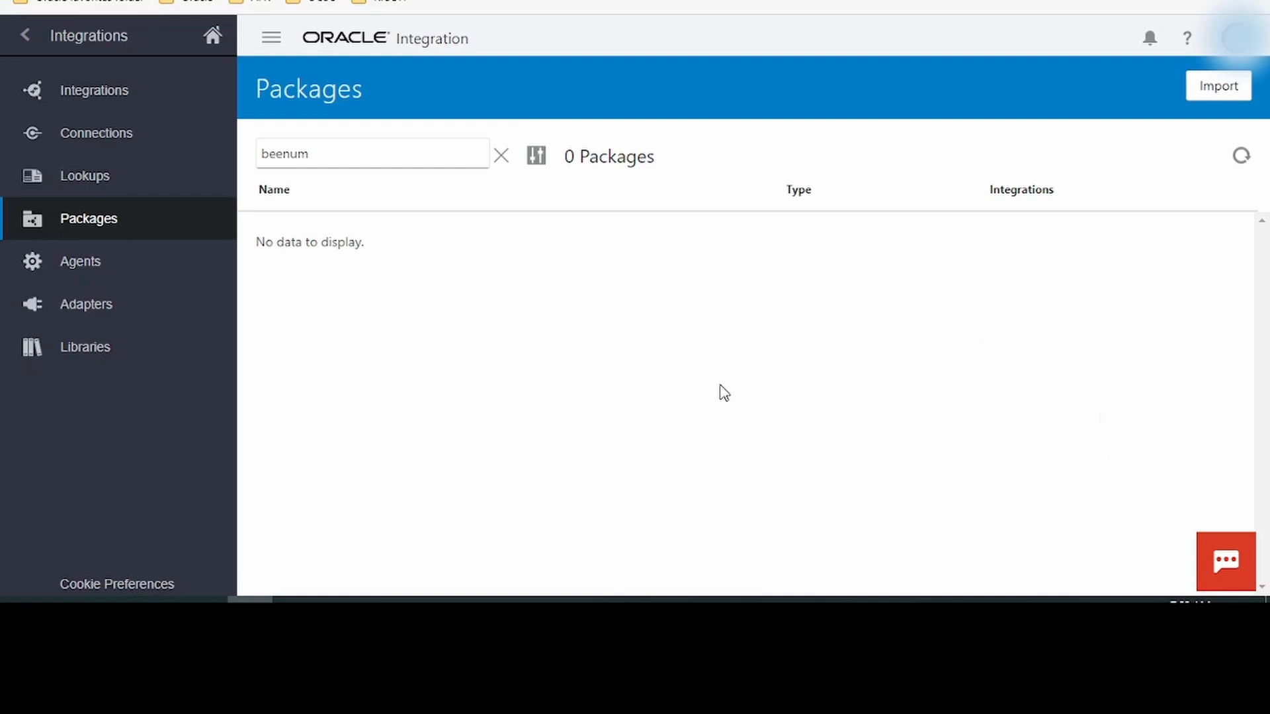
mouse_move(80, 261)
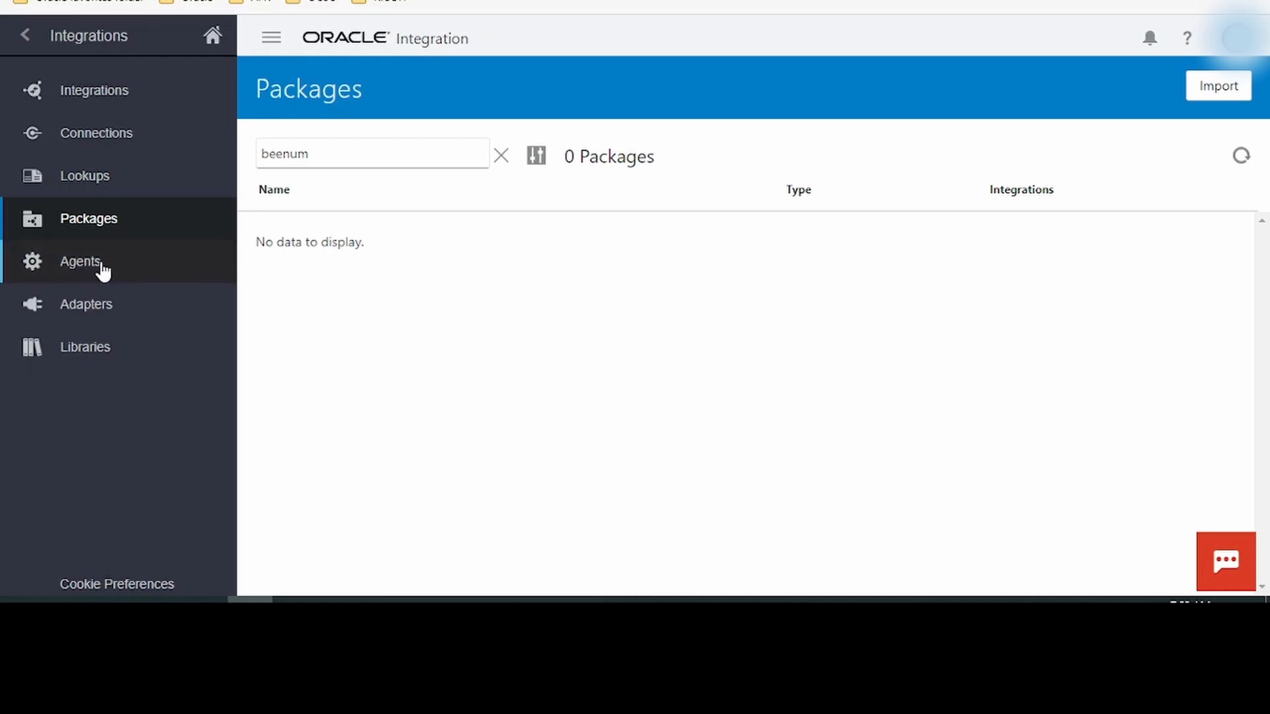
click(80, 260)
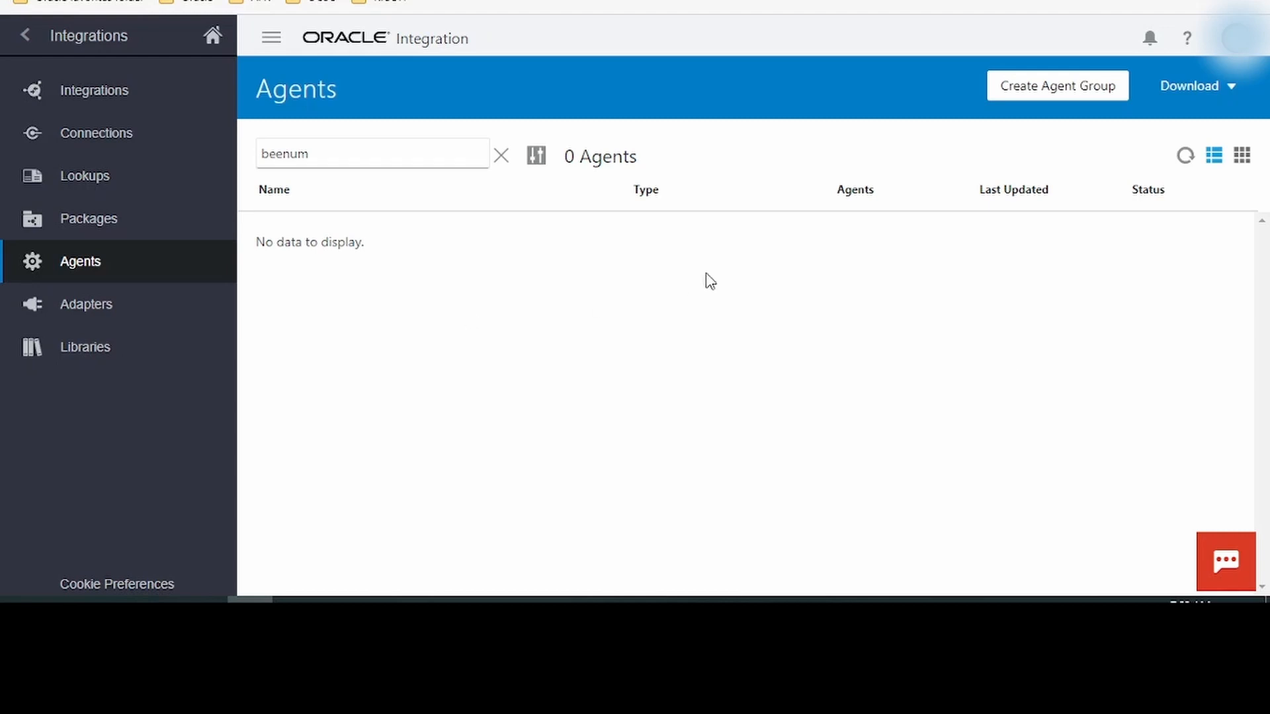
Step: Browse the 73 preinstalled adapters from Adobe eSign to Zendesk, then head to Libraries
click(86, 303)
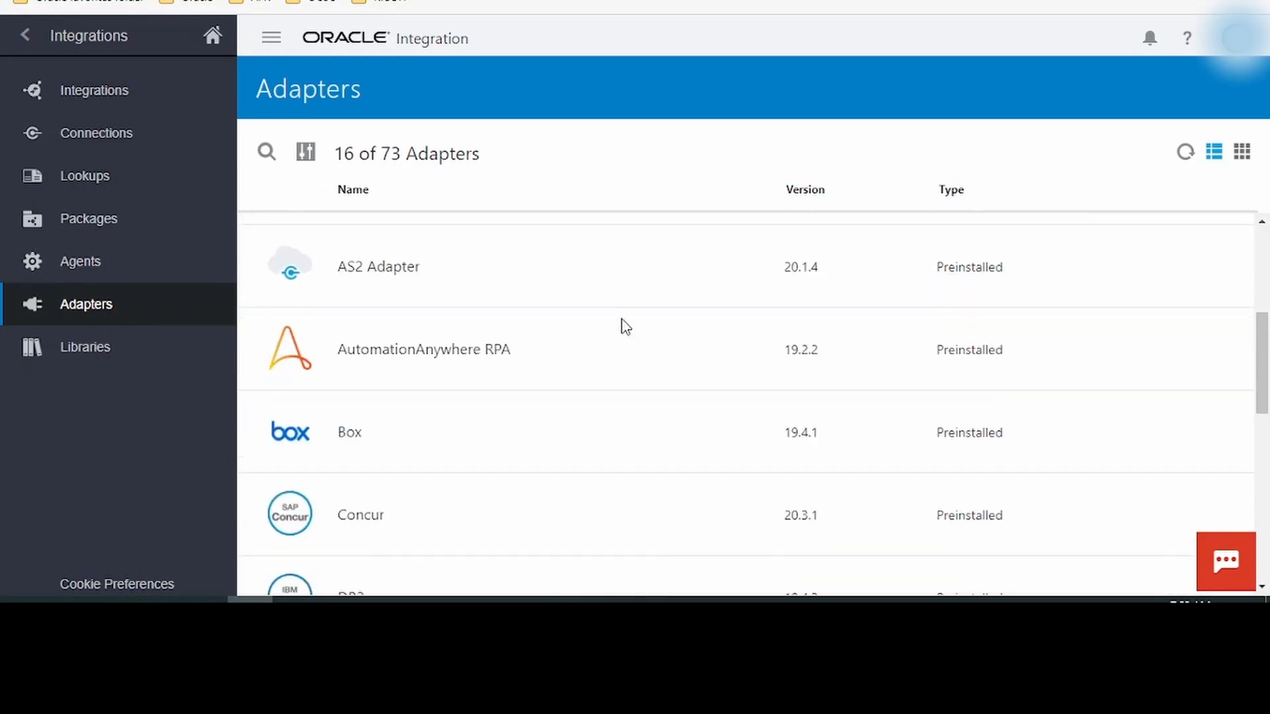
scroll(down, 3)
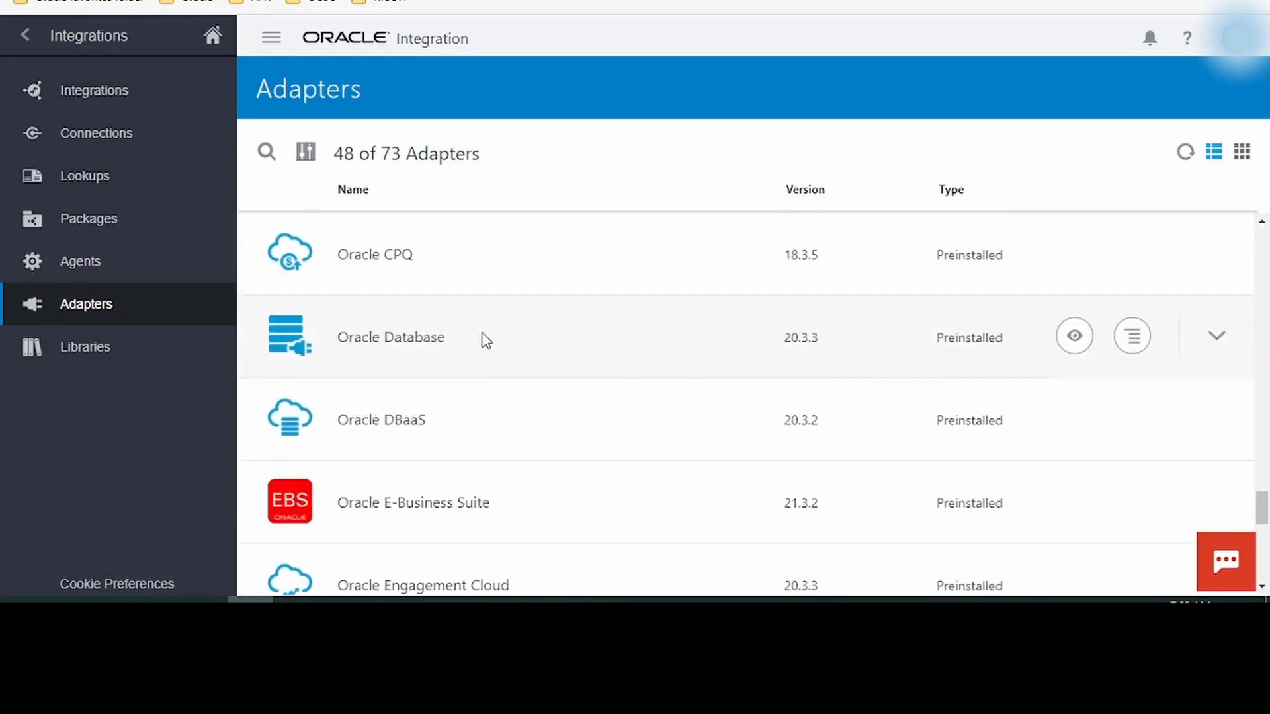
scroll(down, 3)
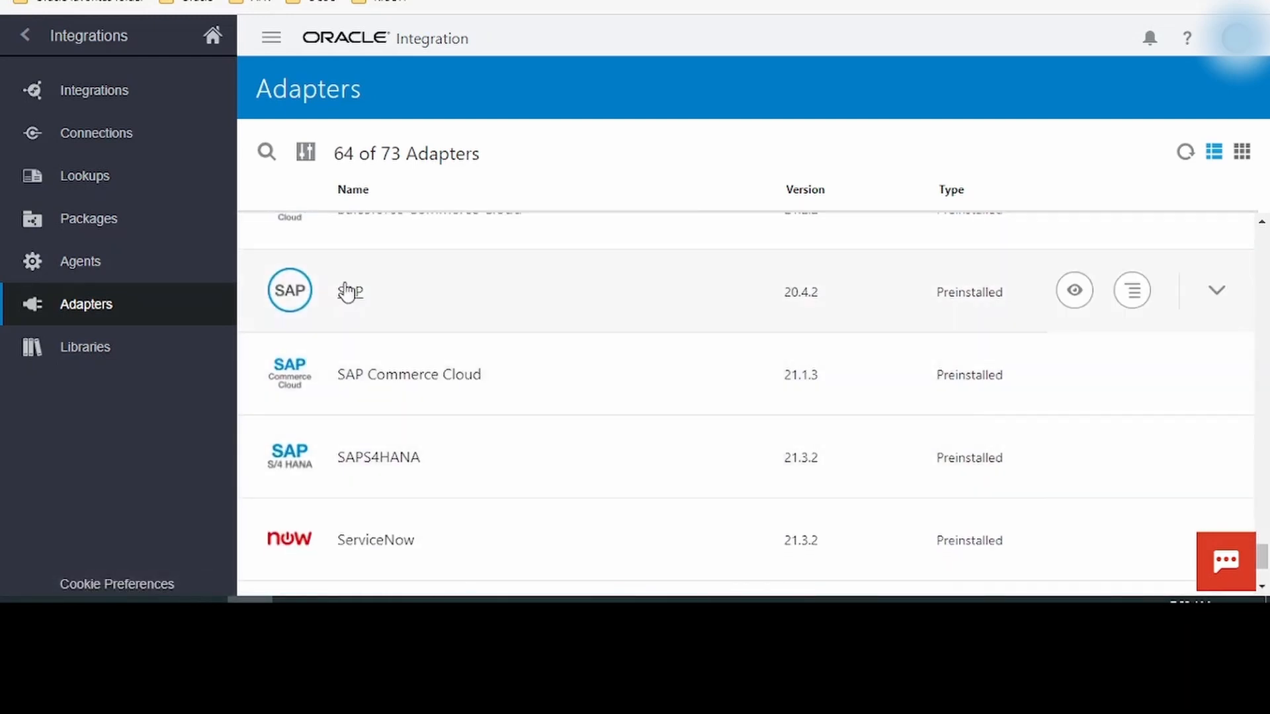
scroll(down, 3)
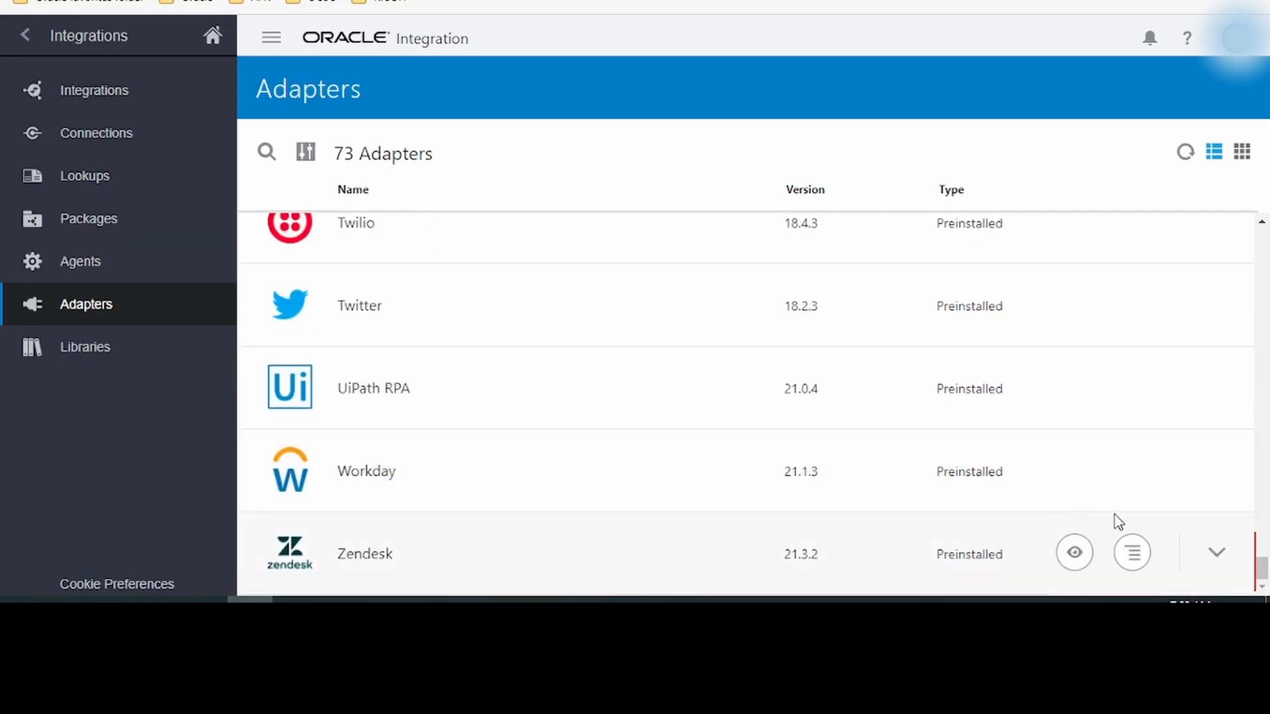
scroll(down, 3)
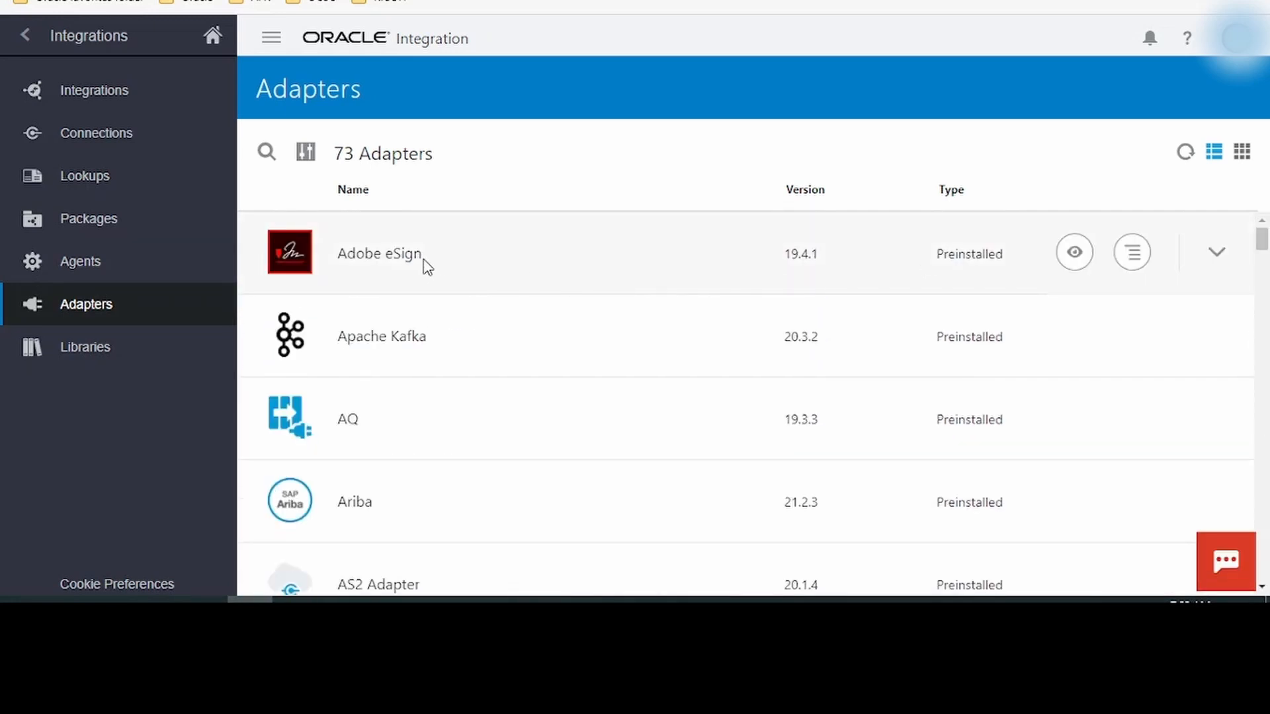
mouse_move(441, 490)
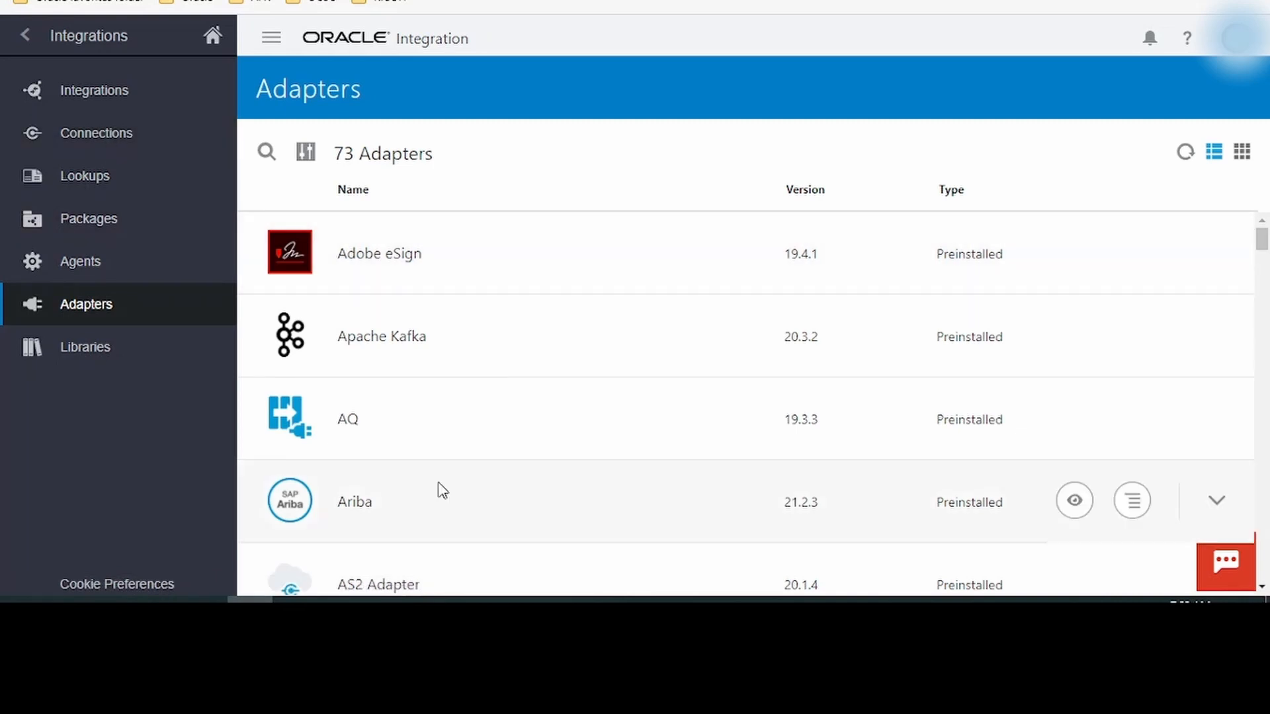
click(84, 347)
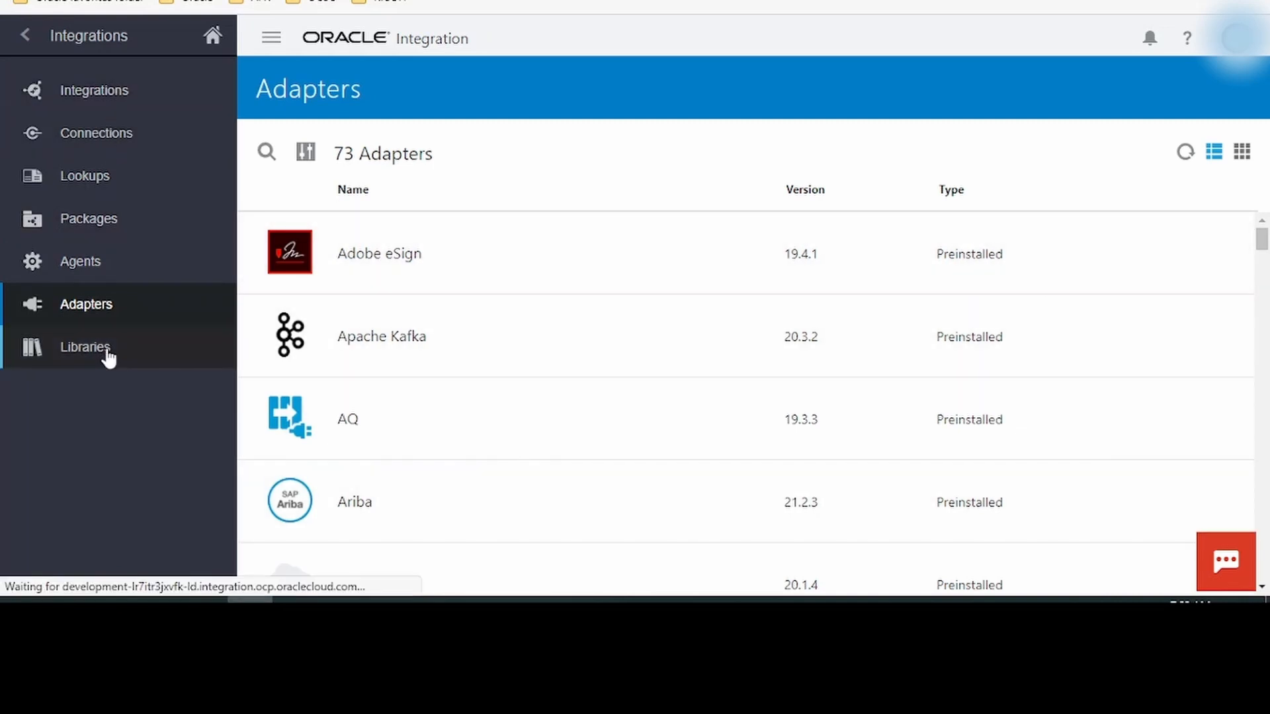
Step: Show the Libraries list, which has zero results for the 'beenum' search
click(84, 347)
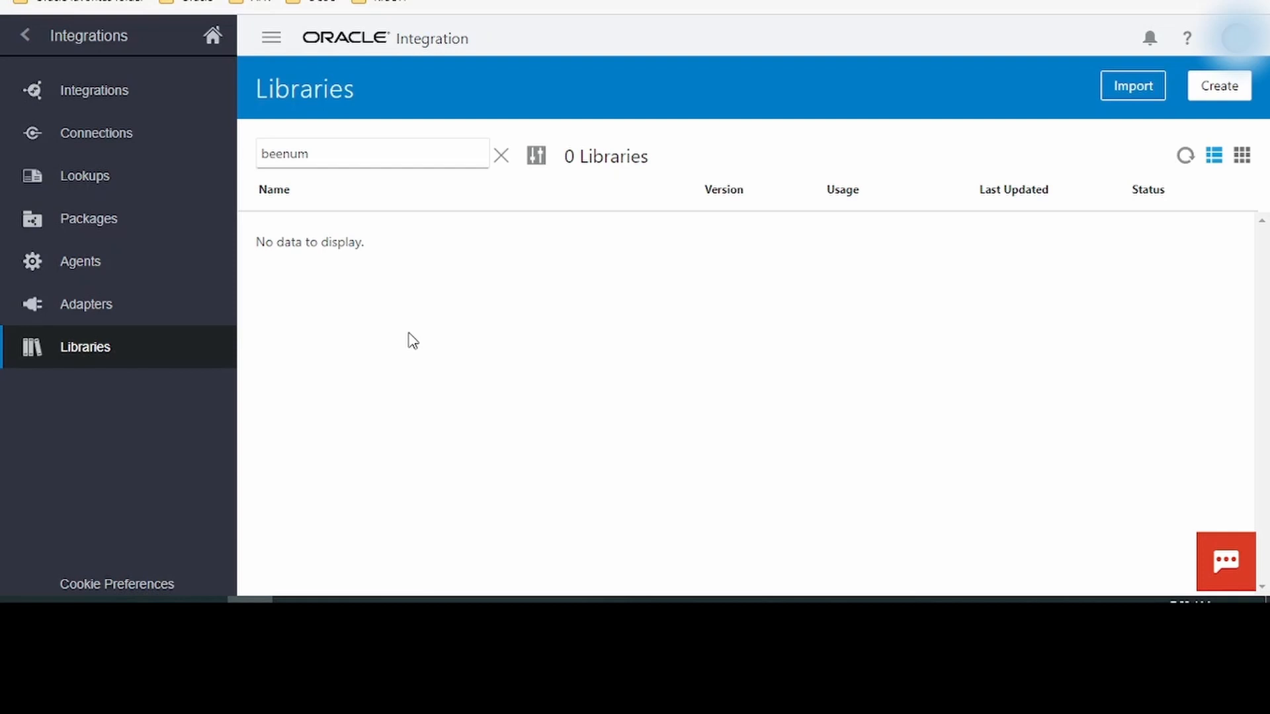
mouse_move(159, 90)
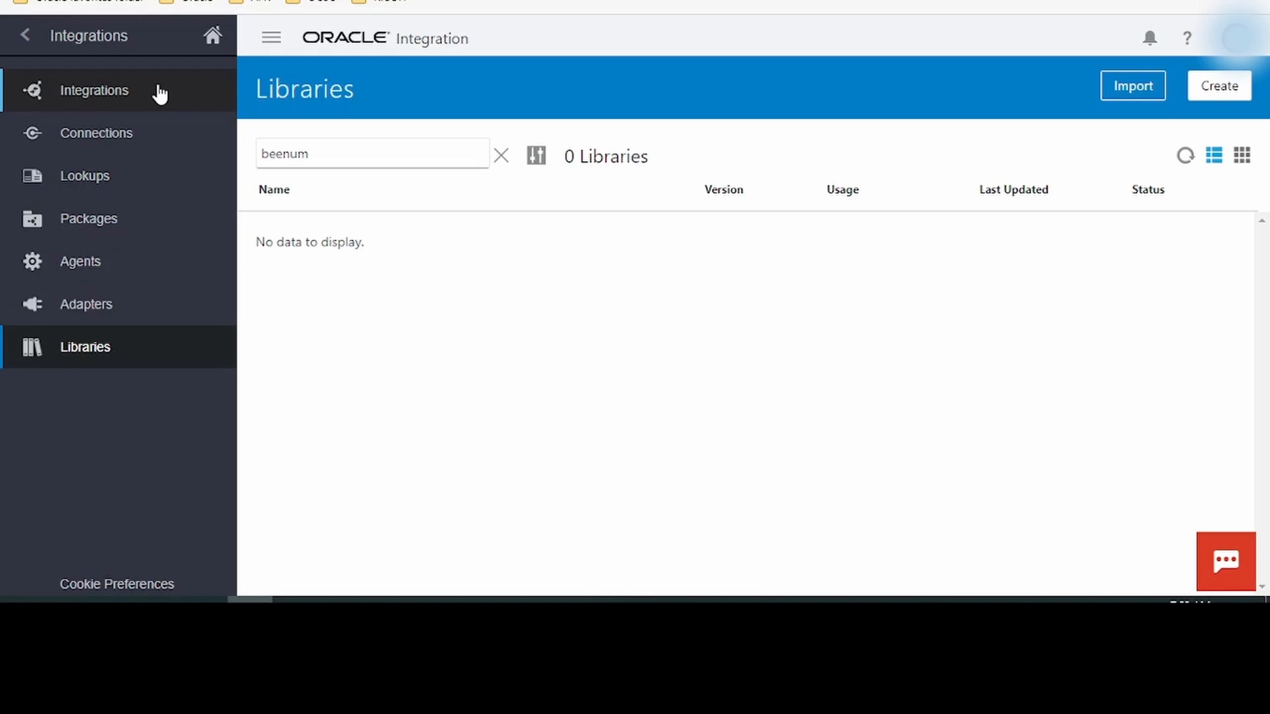
mouse_move(130, 95)
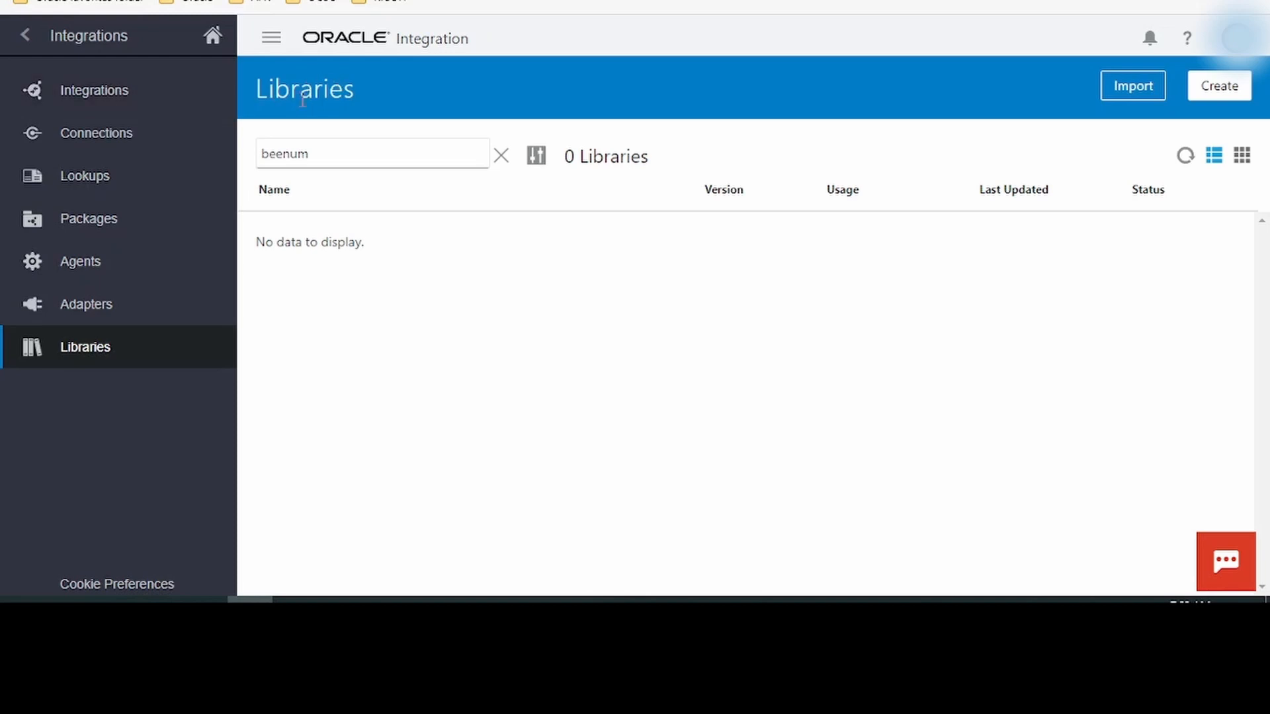
mouse_move(585, 475)
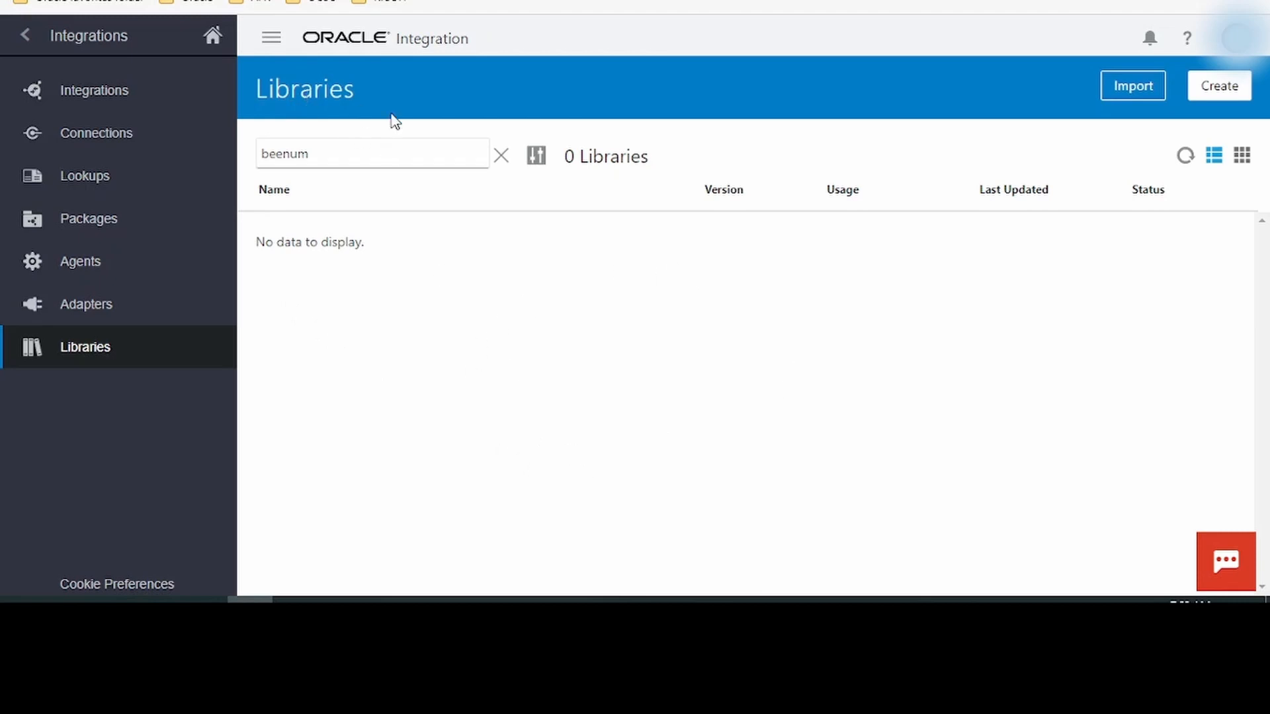
mouse_move(853, 440)
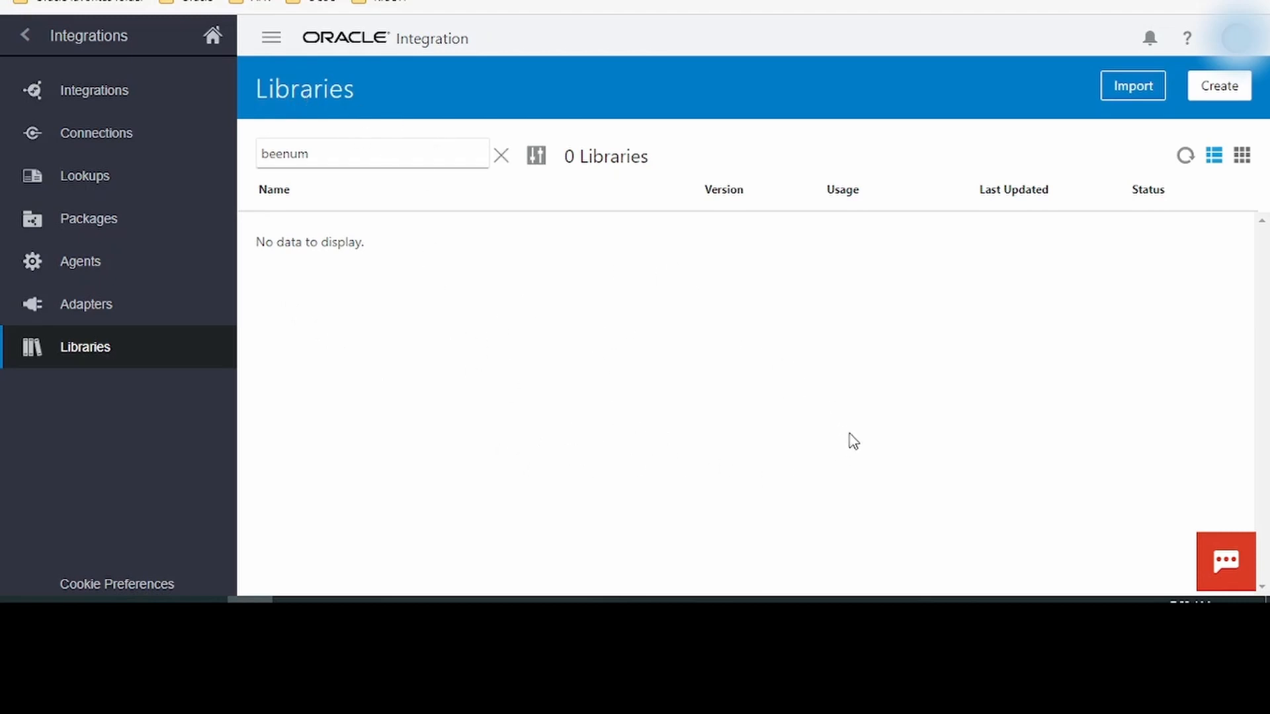
mouse_move(634, 393)
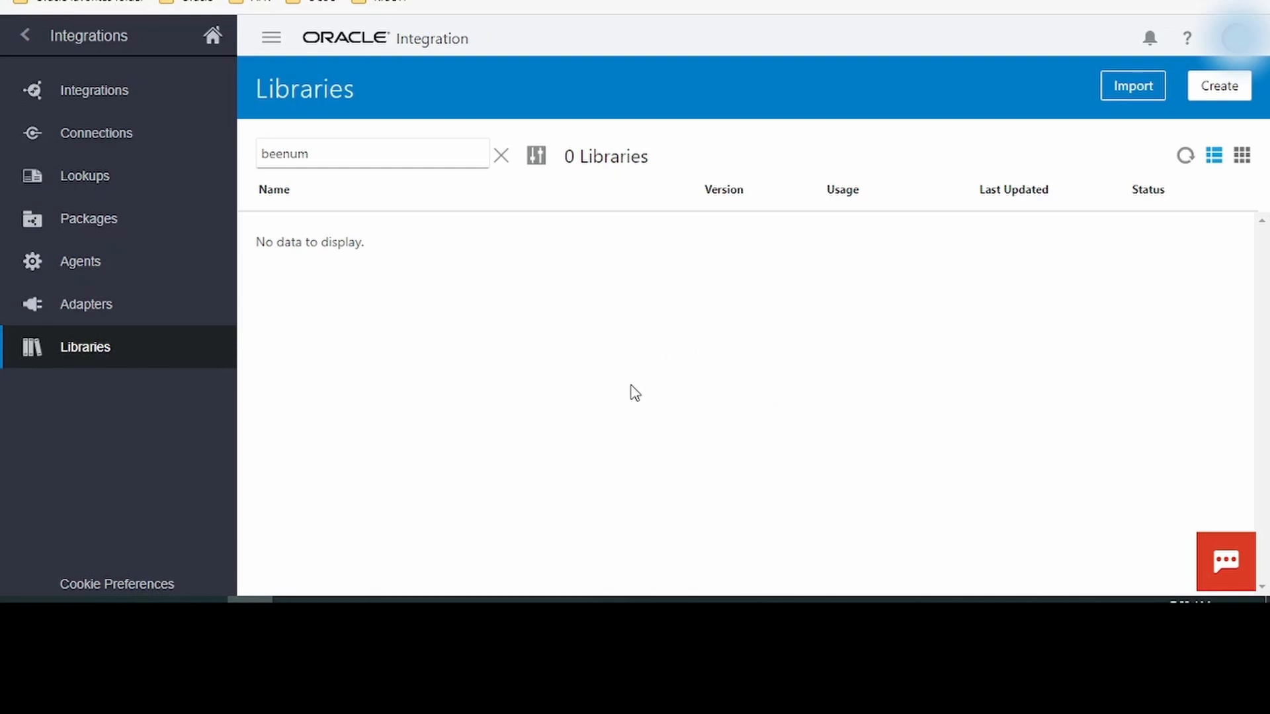
mouse_move(729, 440)
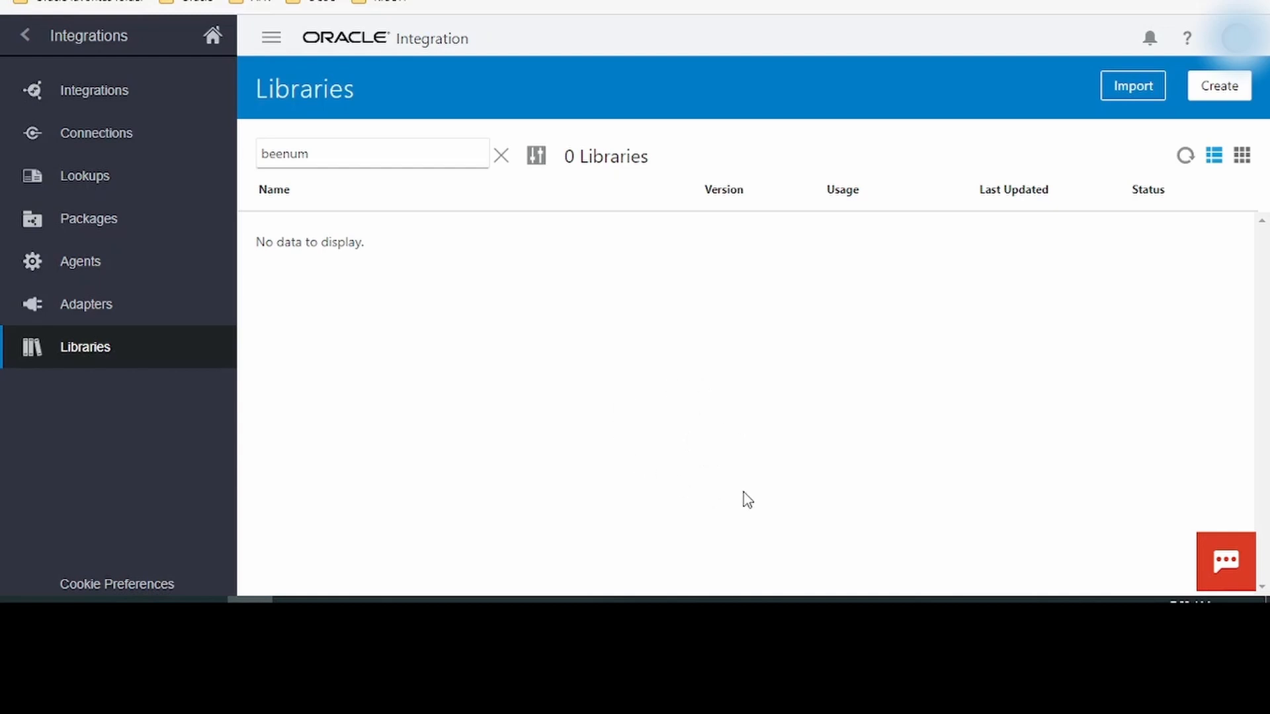
mouse_move(759, 497)
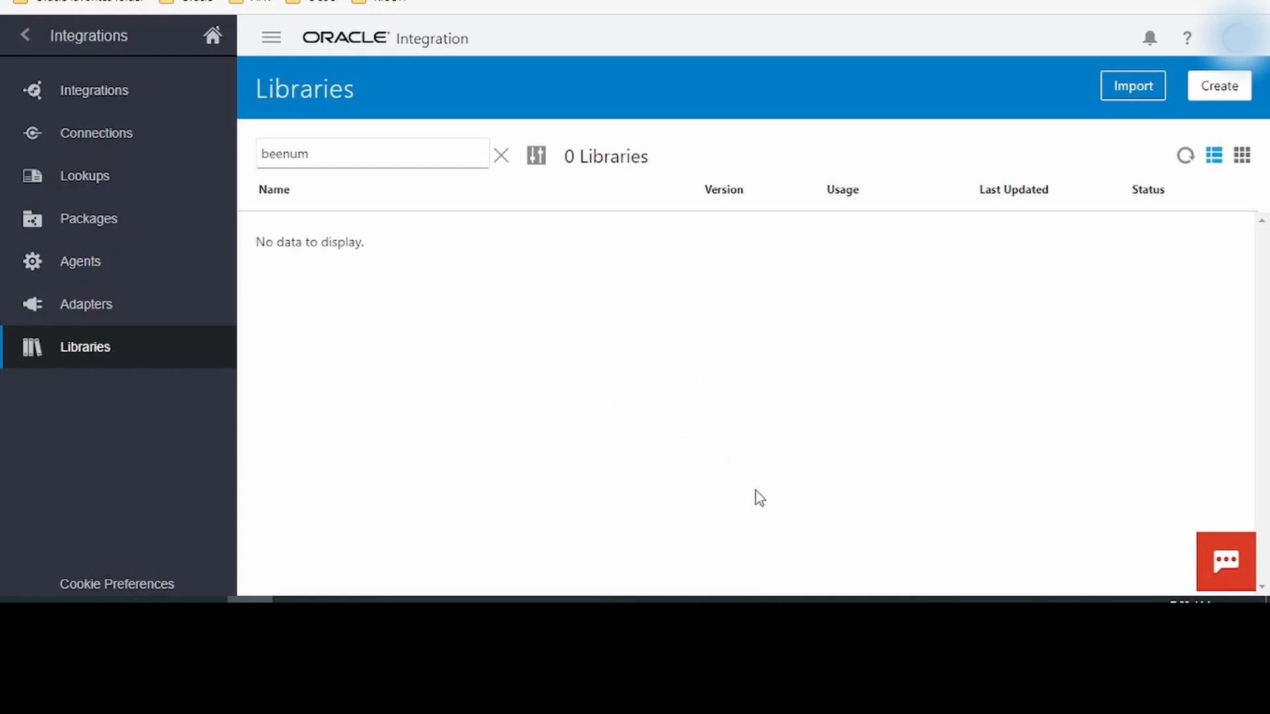
mouse_move(674, 432)
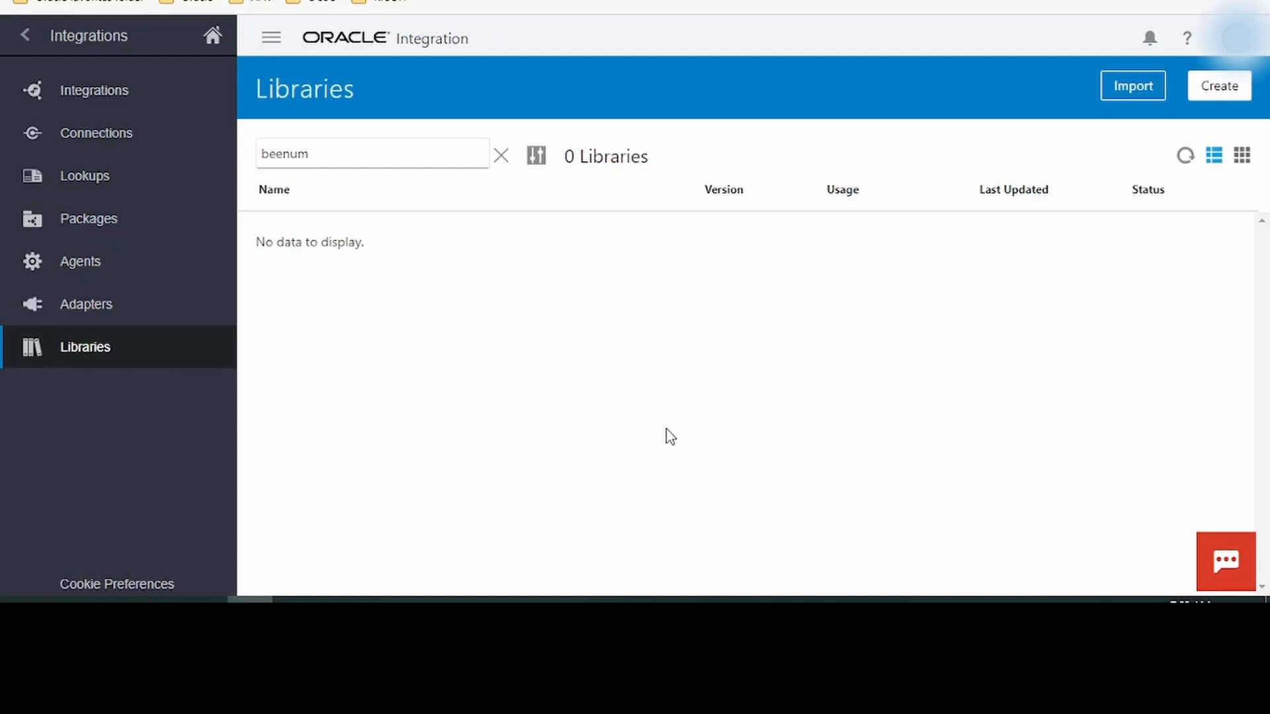
Step: Return to the Dashboards page and expand the Monitoring section of the menu
click(213, 36)
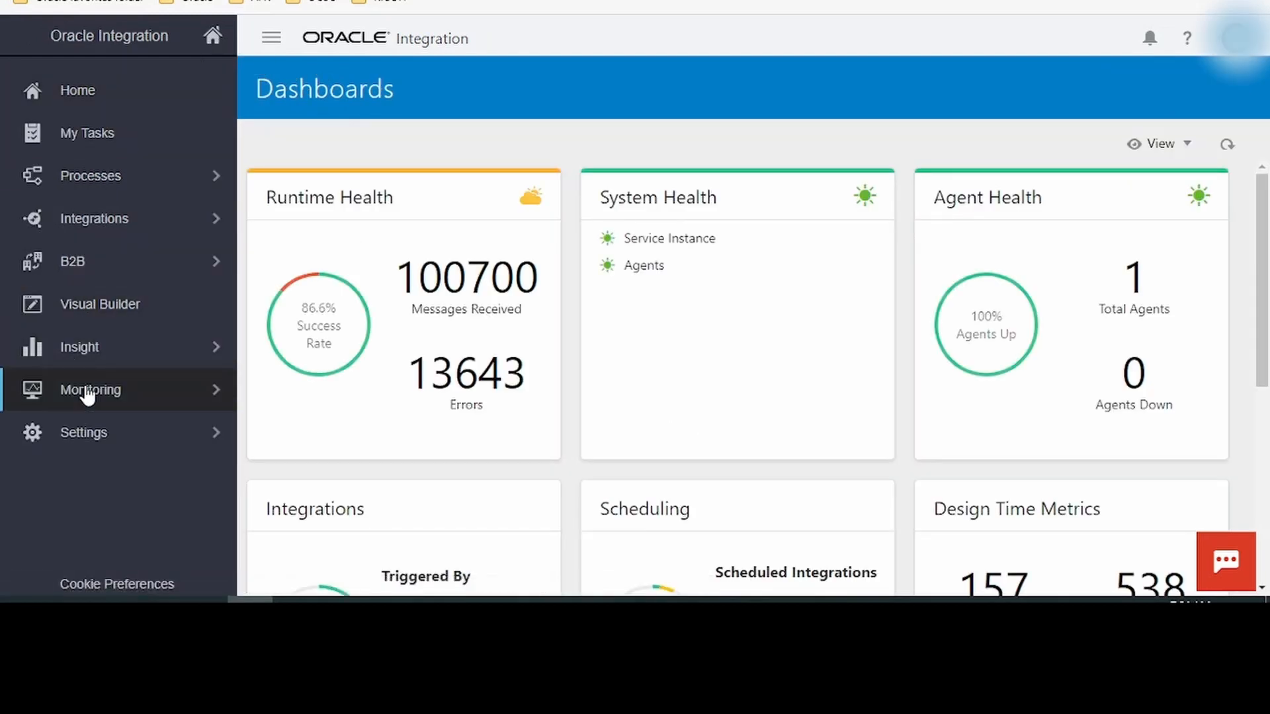
click(90, 389)
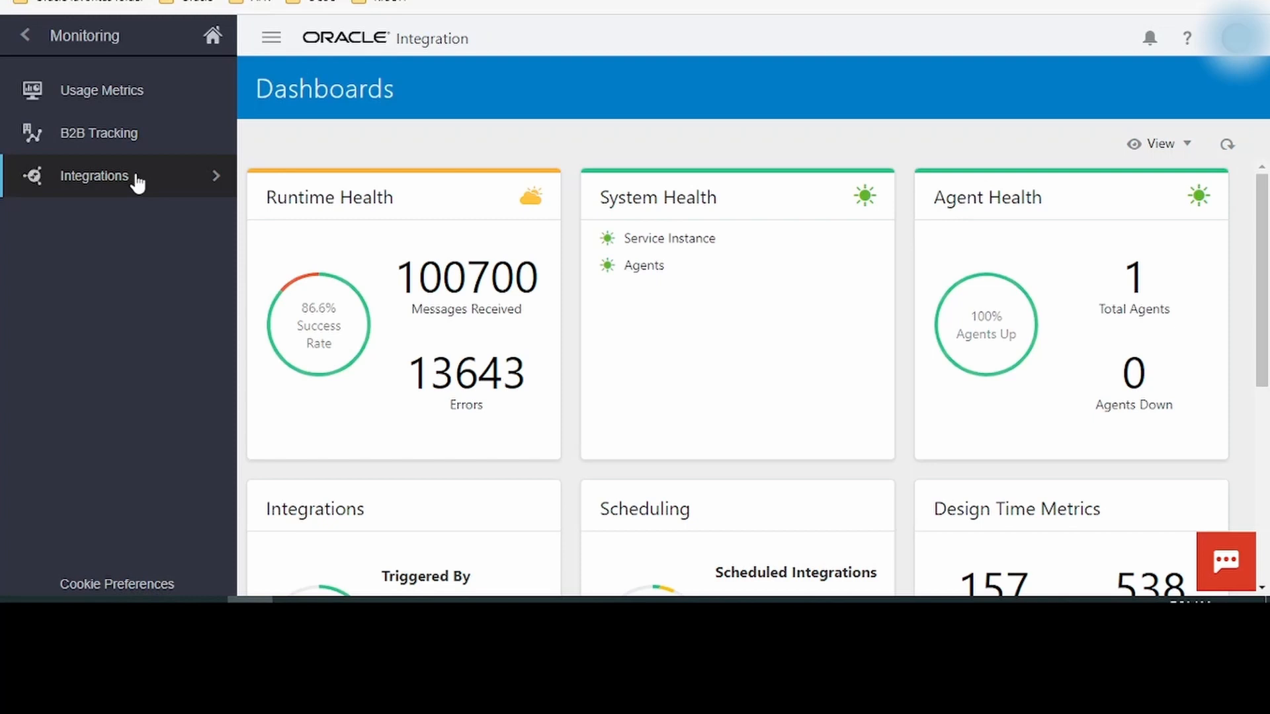
Step: Show the integration monitoring dashboard down to its hourly and daily message history charts
click(94, 176)
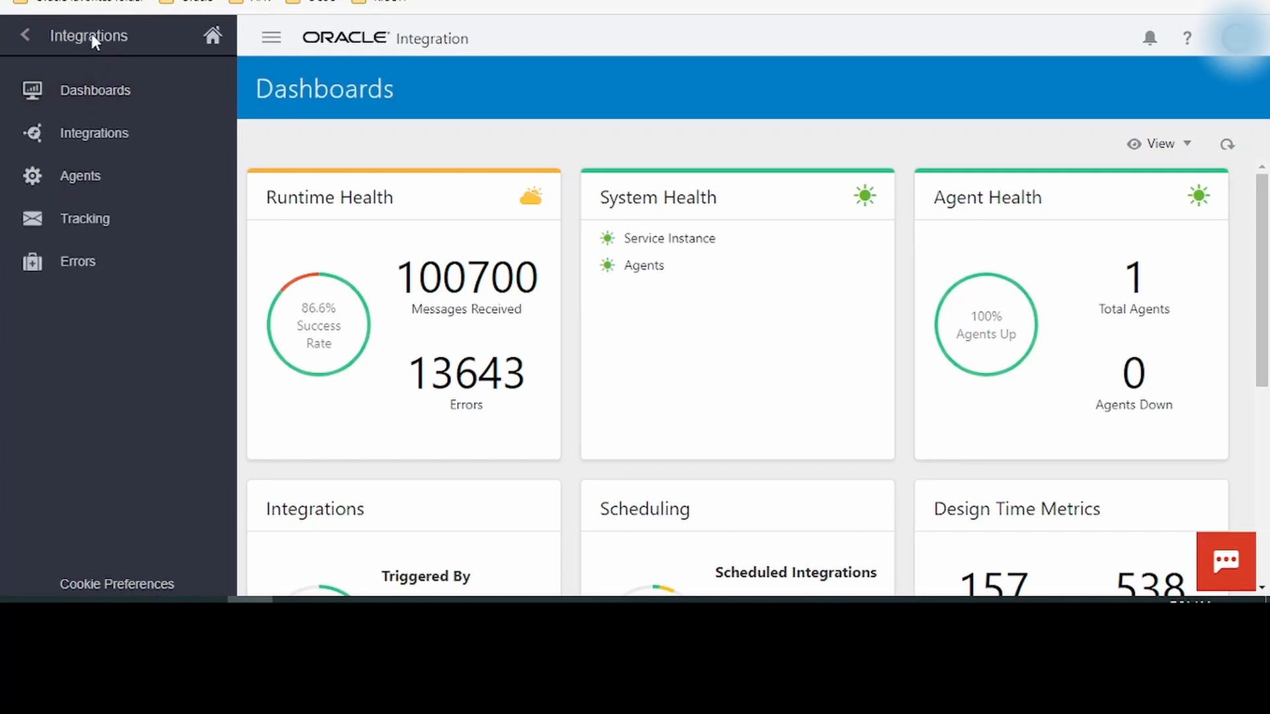
mouse_move(58, 340)
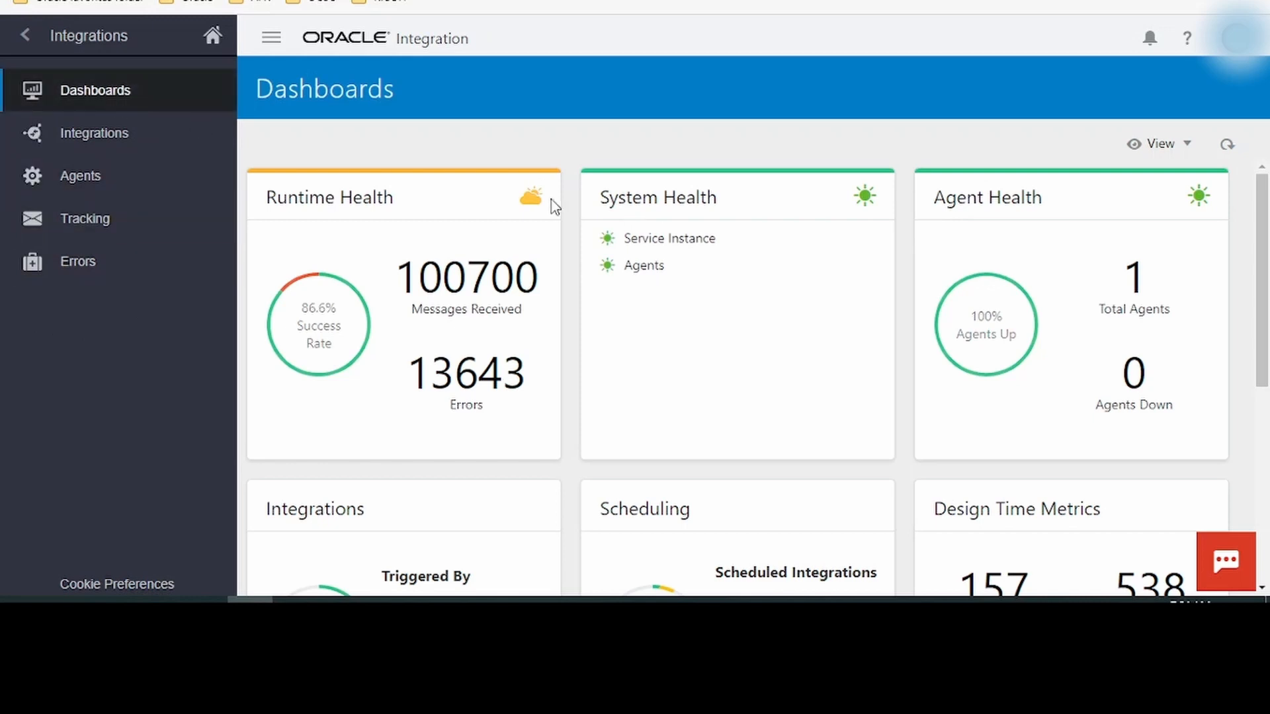
mouse_move(816, 477)
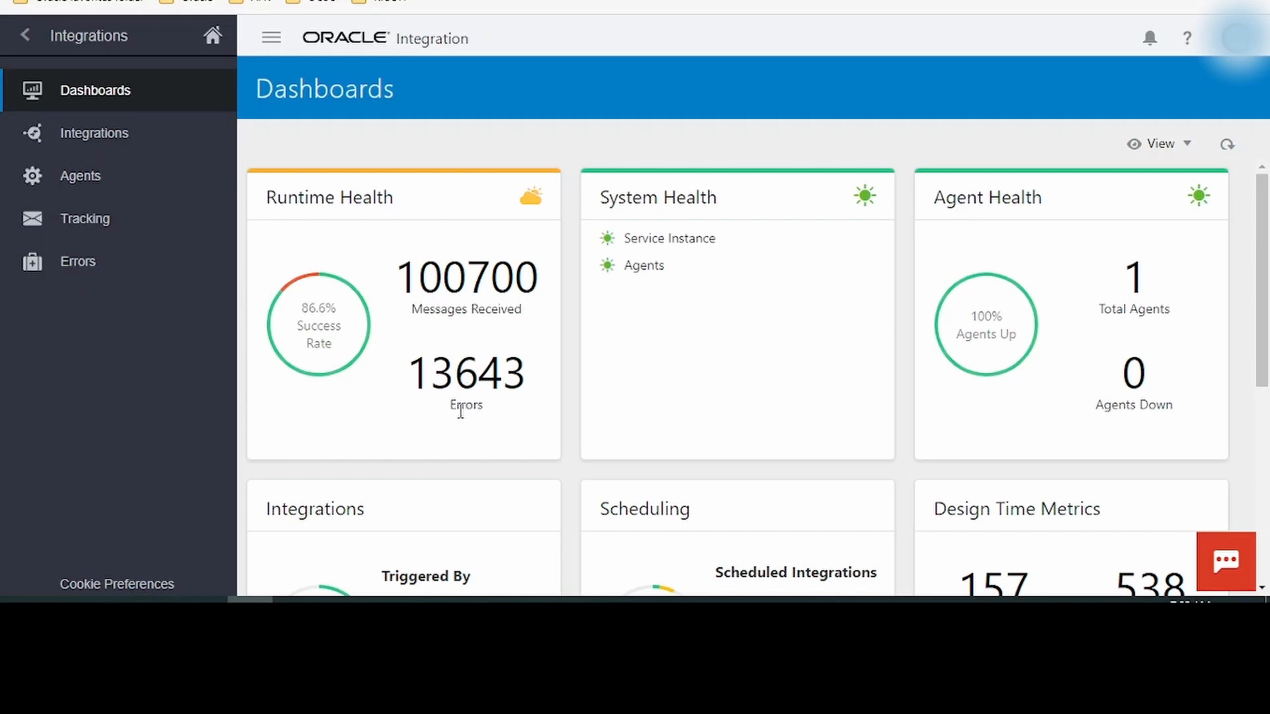
scroll(down, 3)
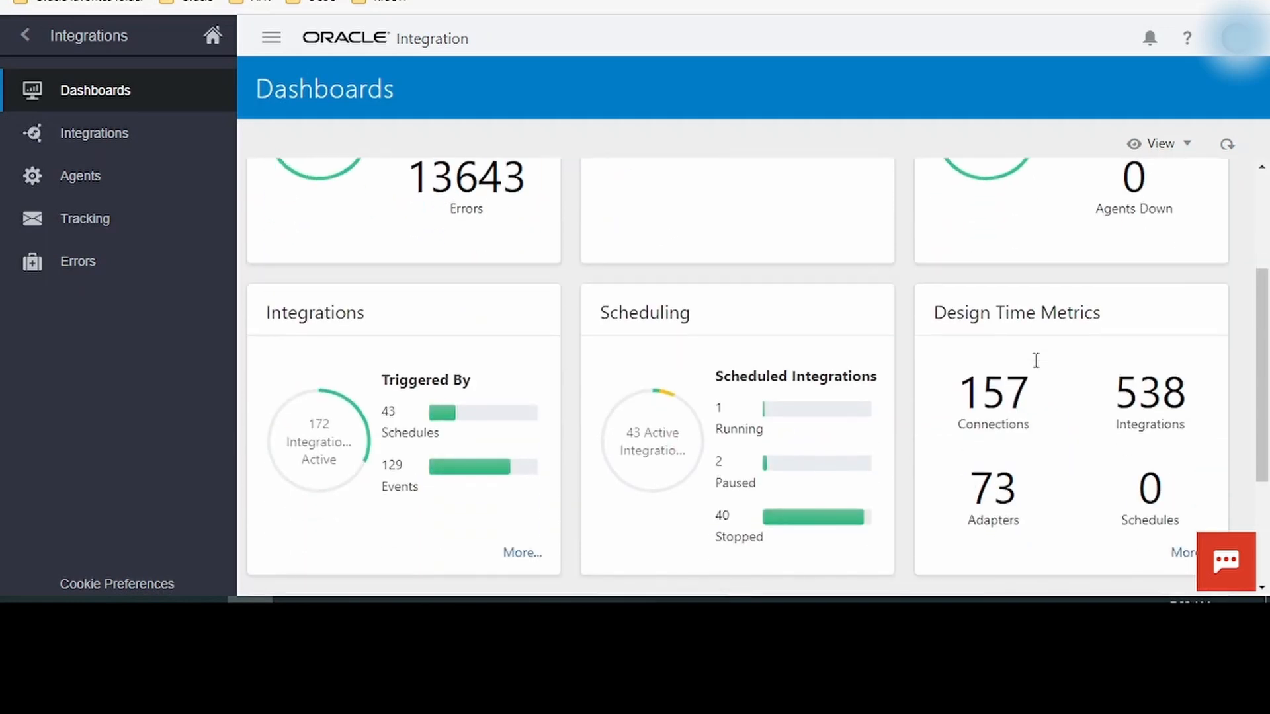
scroll(down, 3)
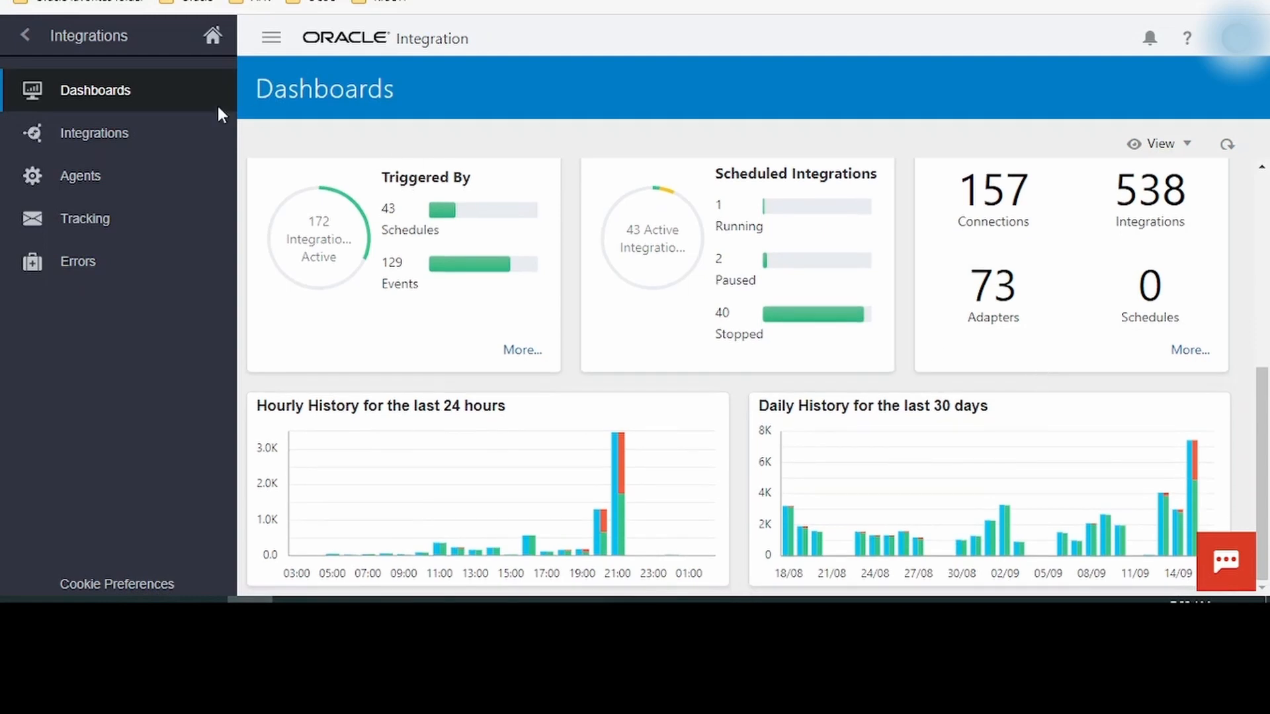
Step: View Monitor Integrations (empty list), then Monitor Agents showing zero agent groups
click(94, 133)
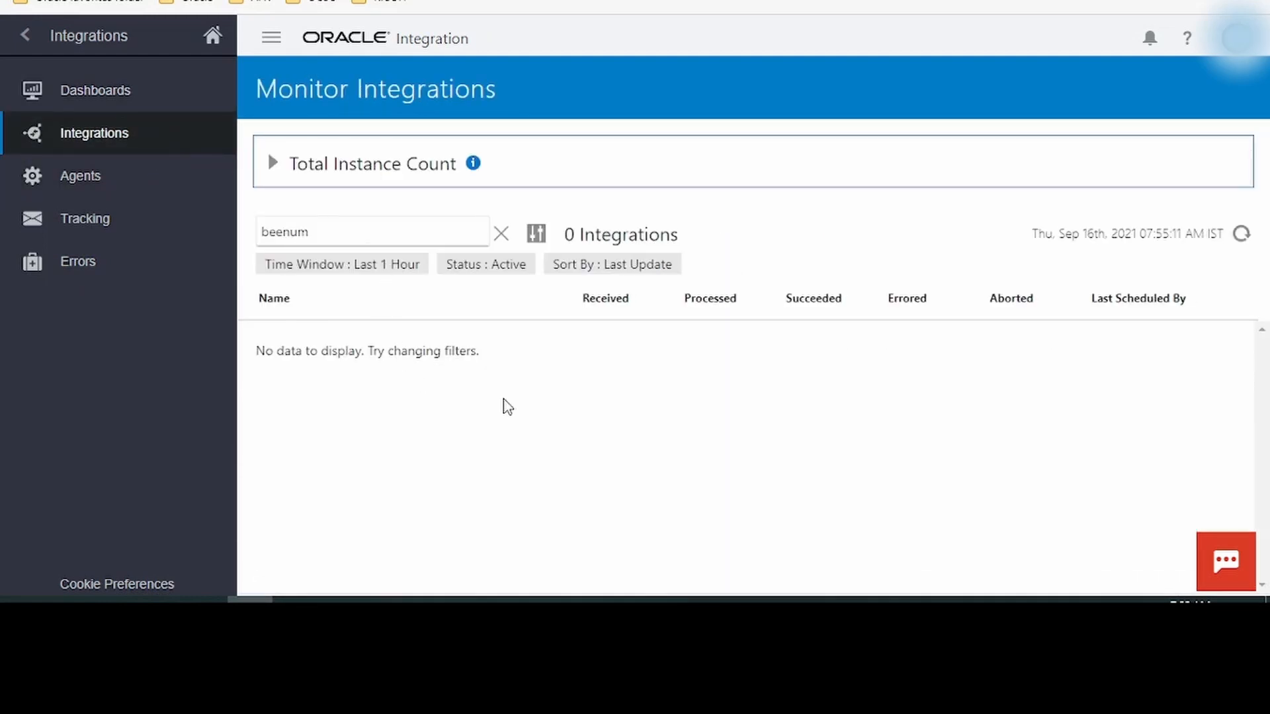
mouse_move(470, 488)
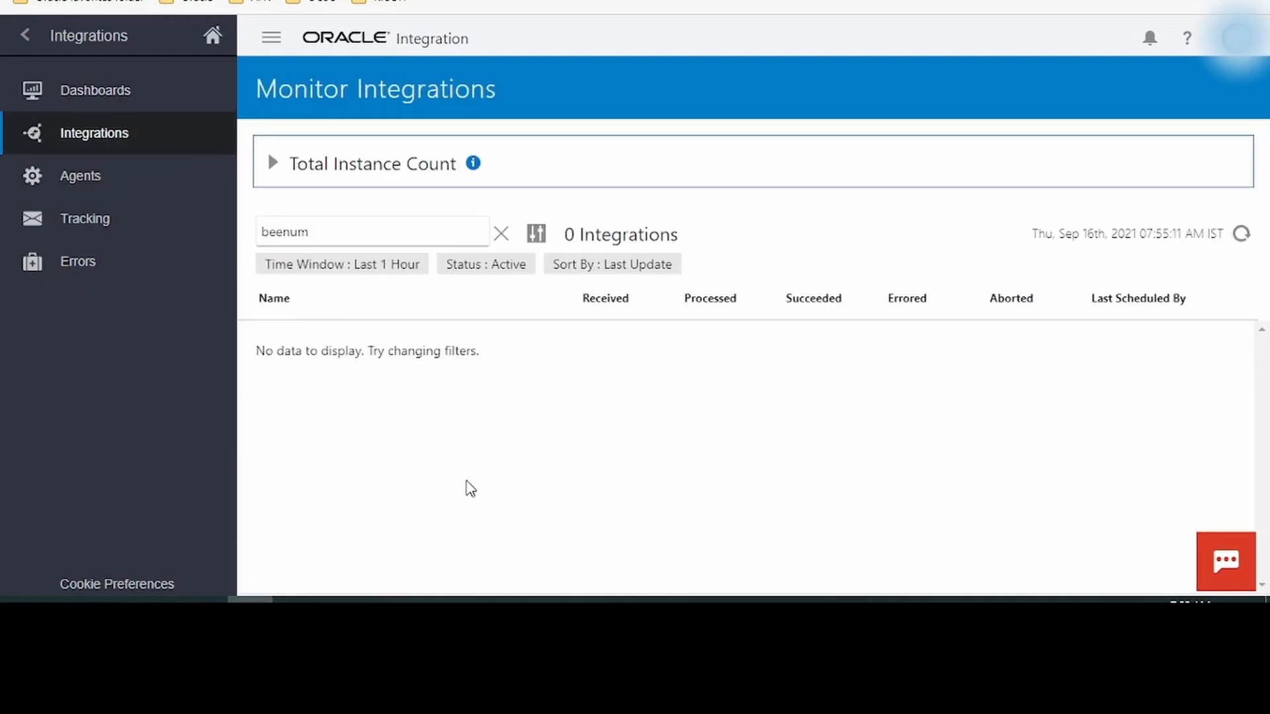
mouse_move(598, 357)
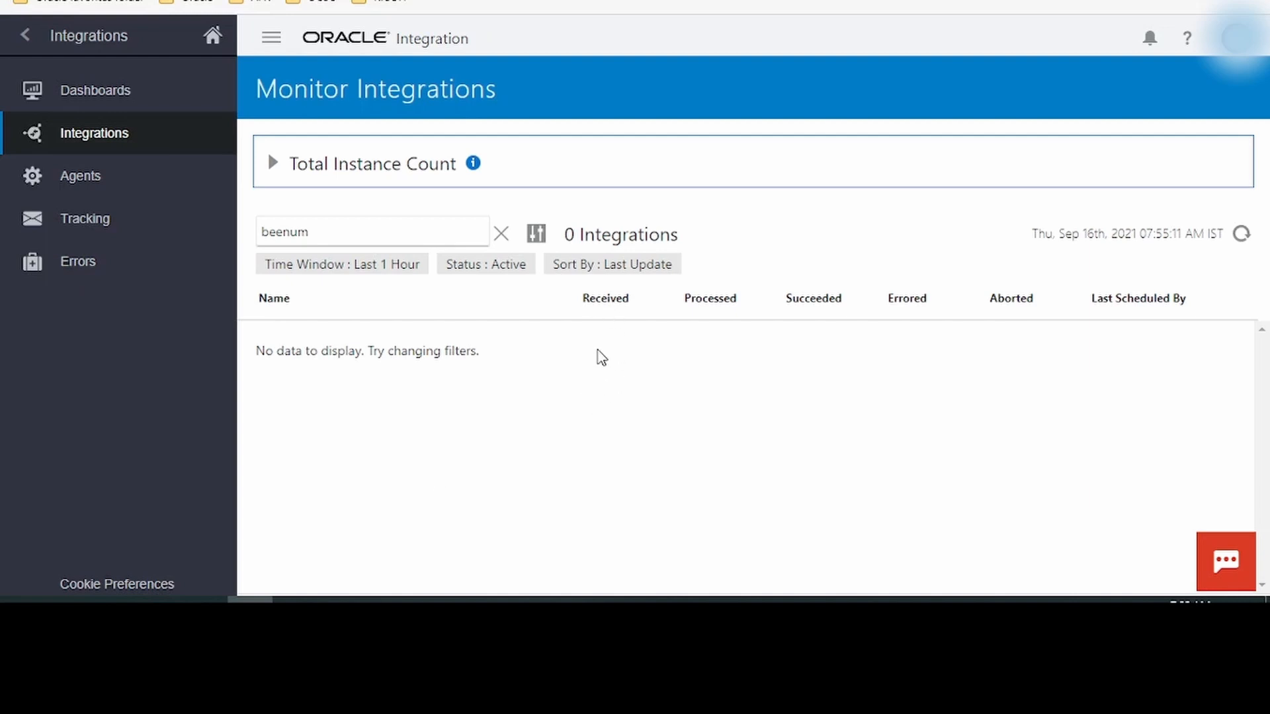
mouse_move(609, 368)
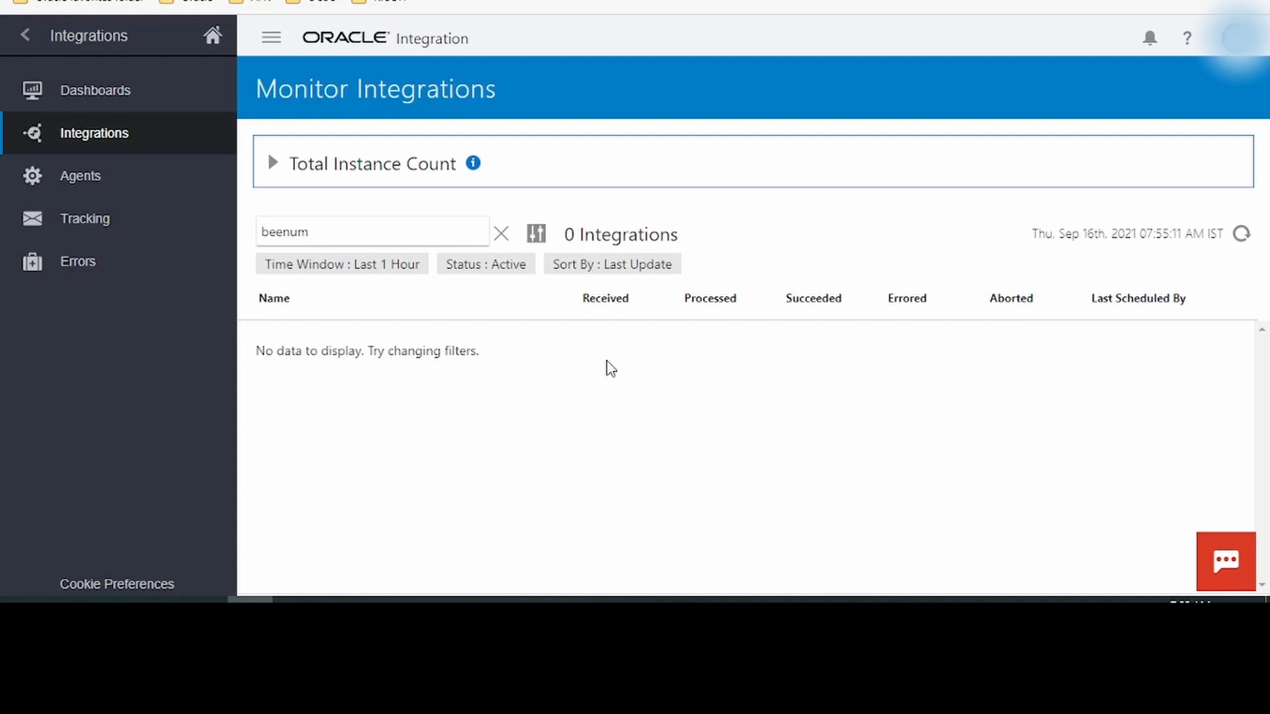
mouse_move(841, 358)
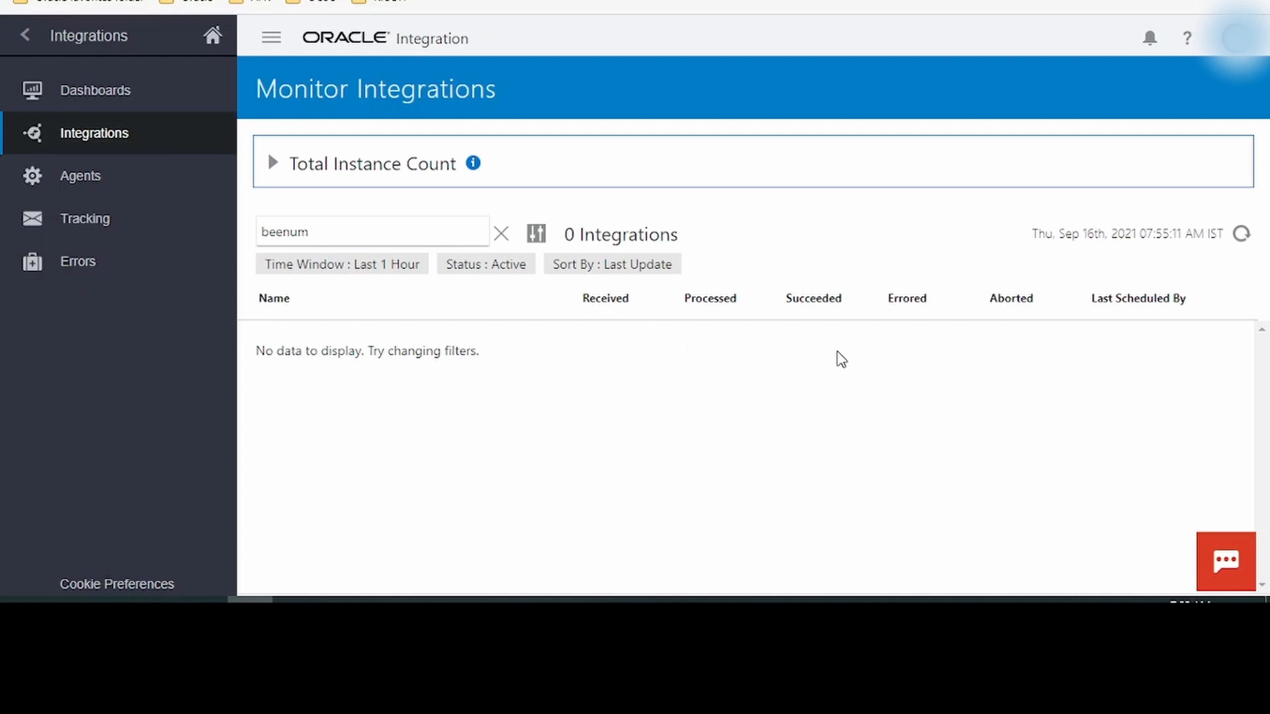
mouse_move(1017, 363)
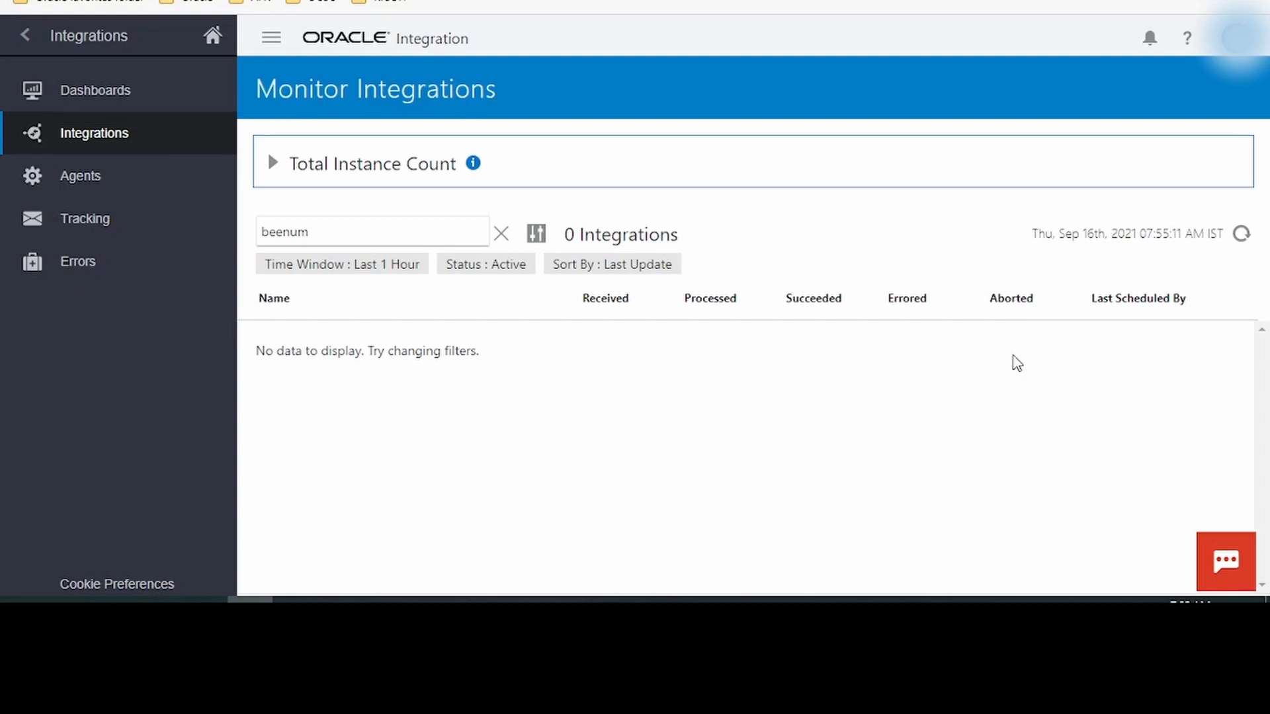
mouse_move(1159, 343)
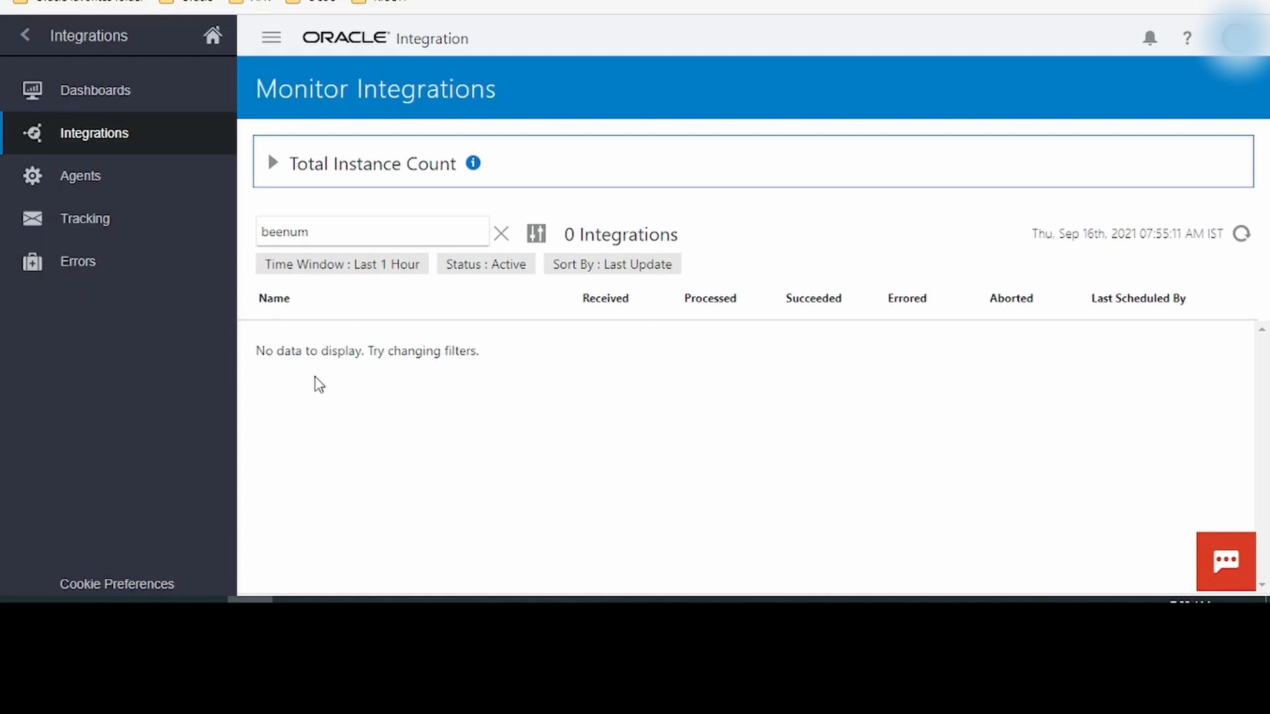
mouse_move(1128, 318)
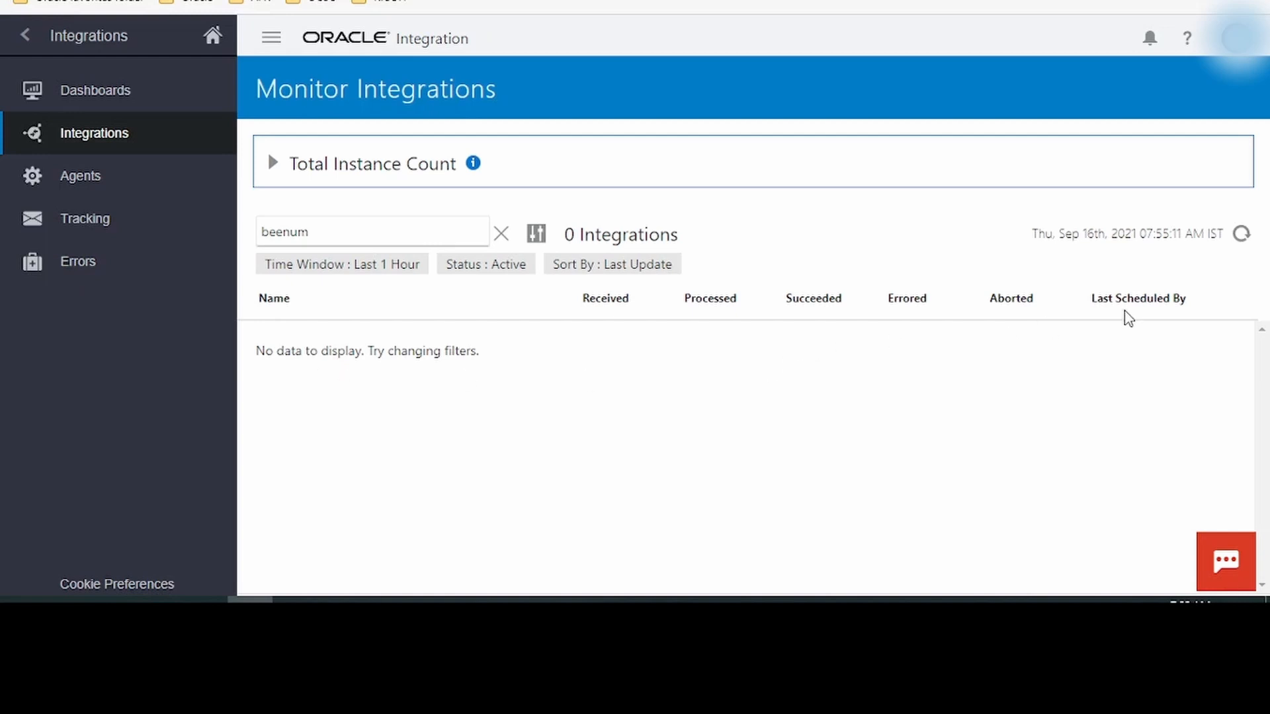
mouse_move(1188, 320)
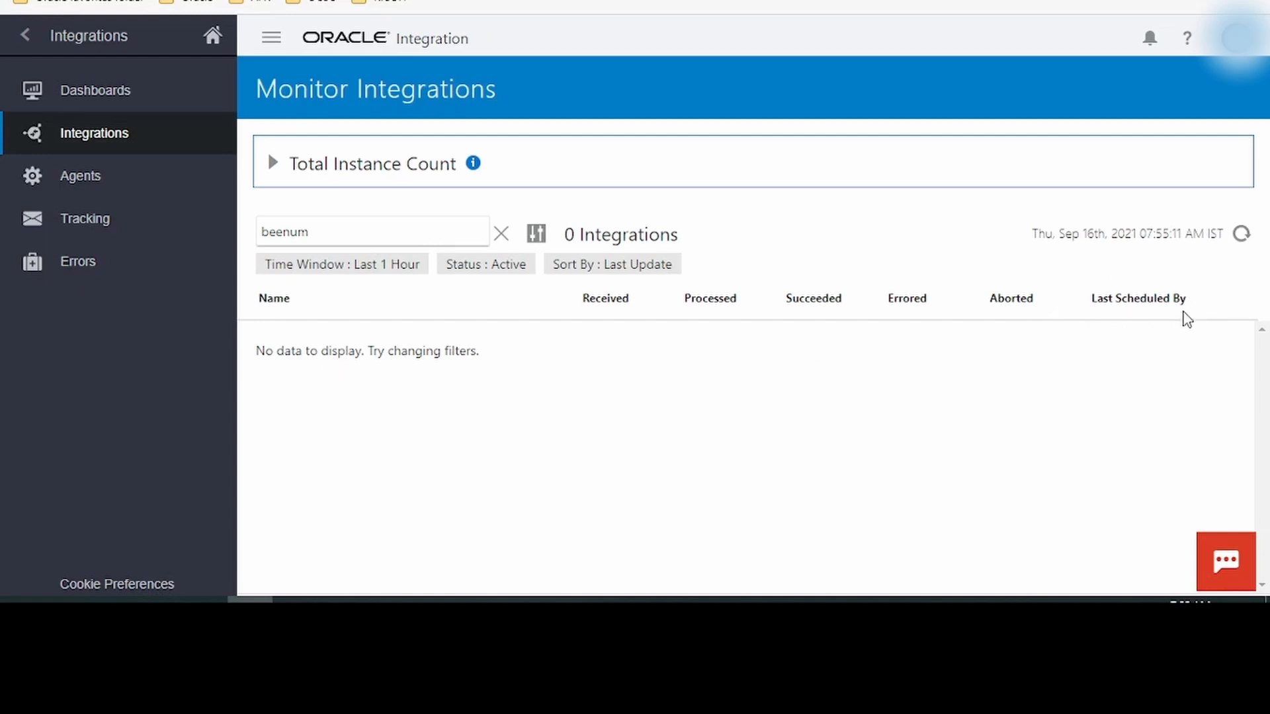
mouse_move(1104, 360)
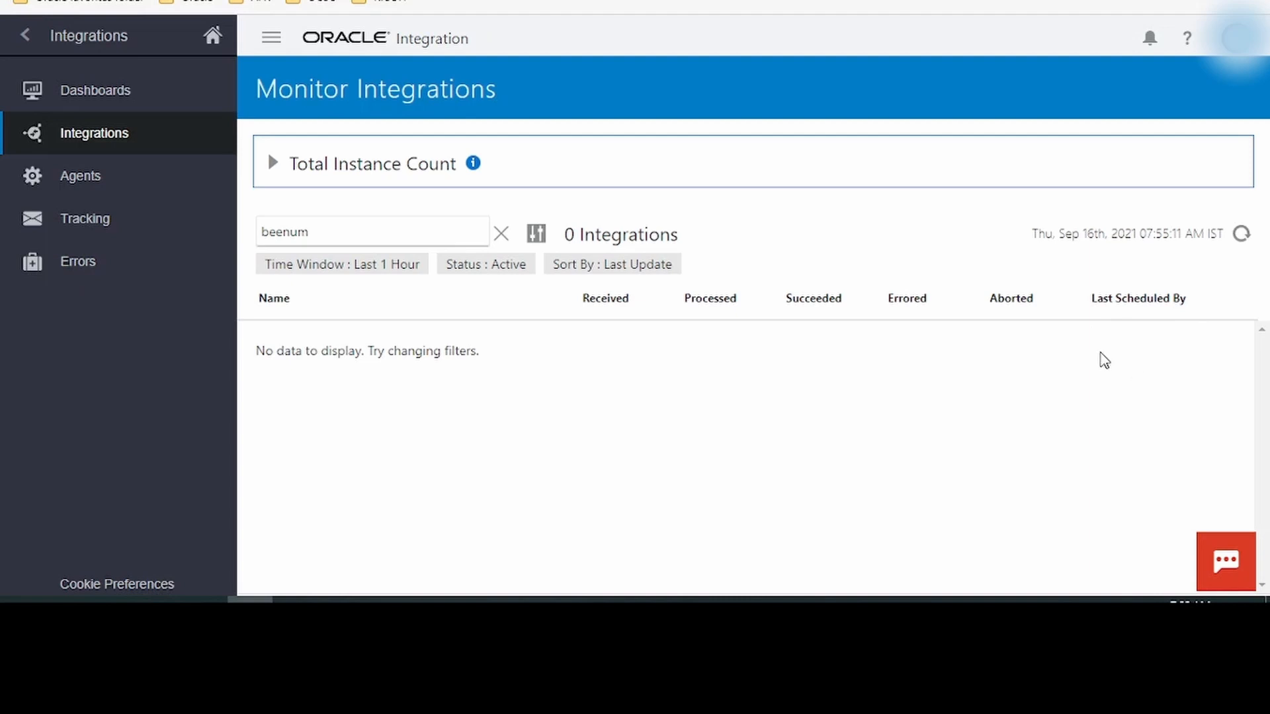
mouse_move(571, 299)
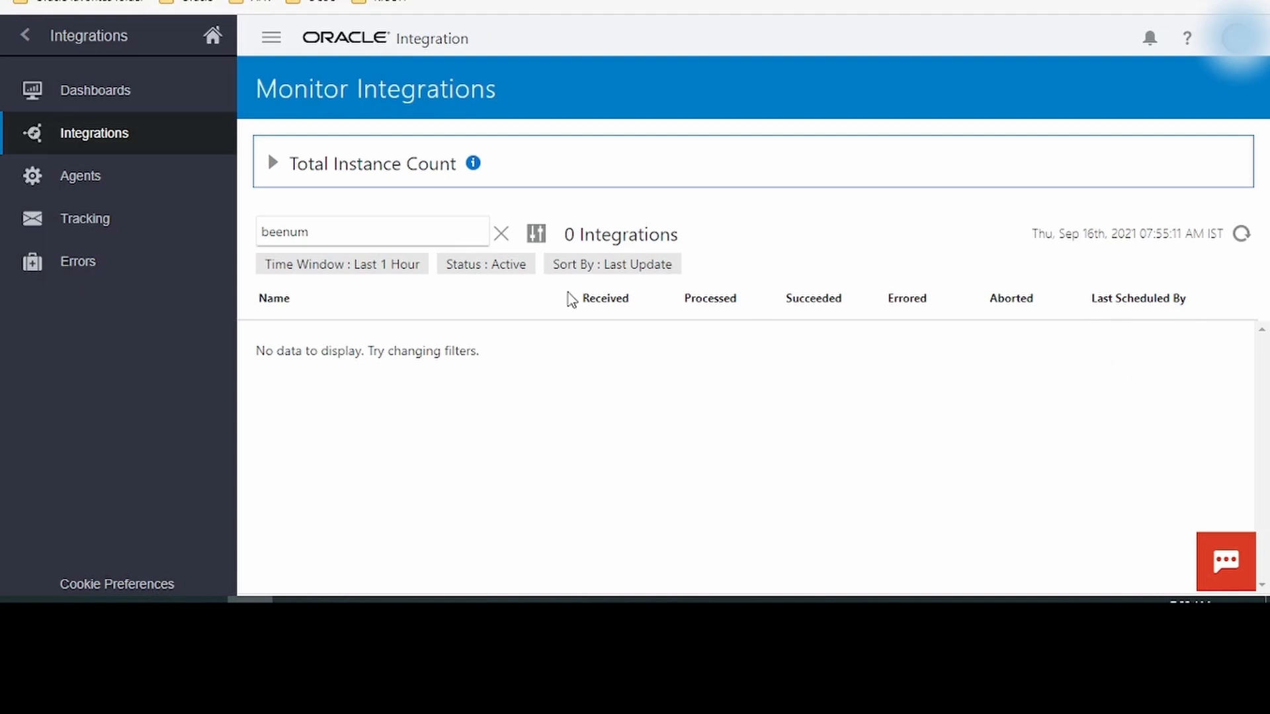
click(80, 175)
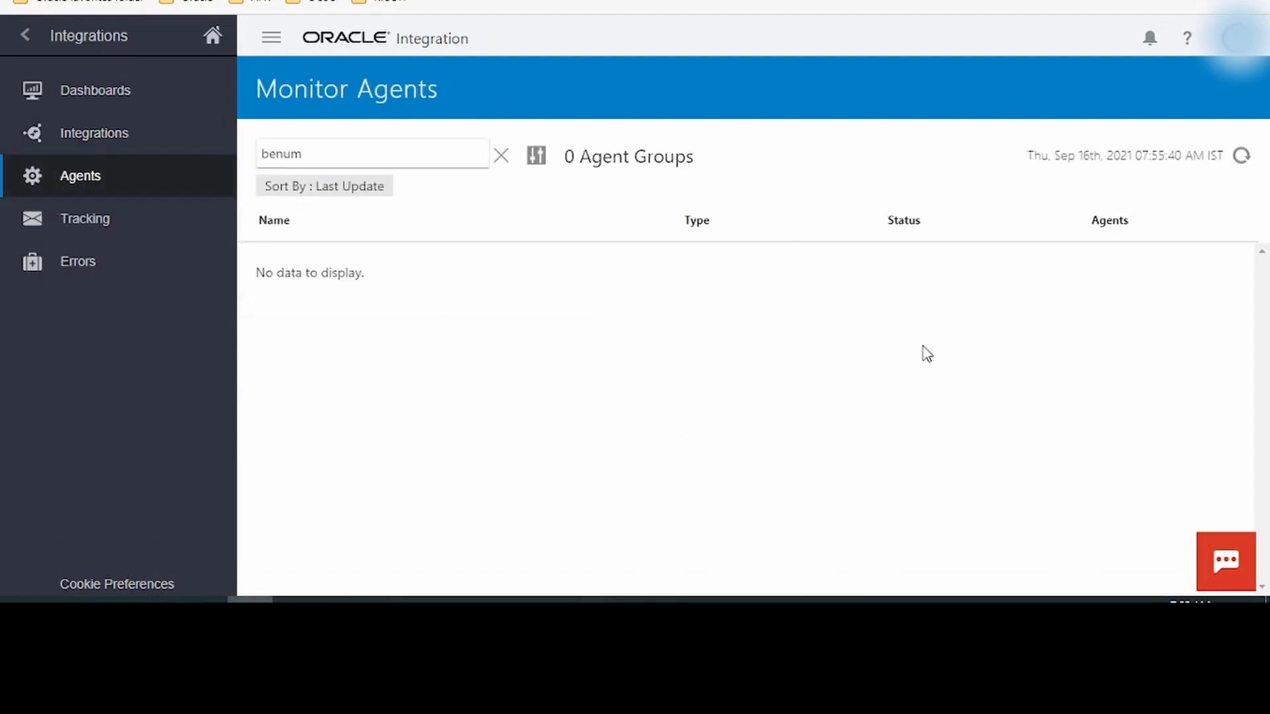